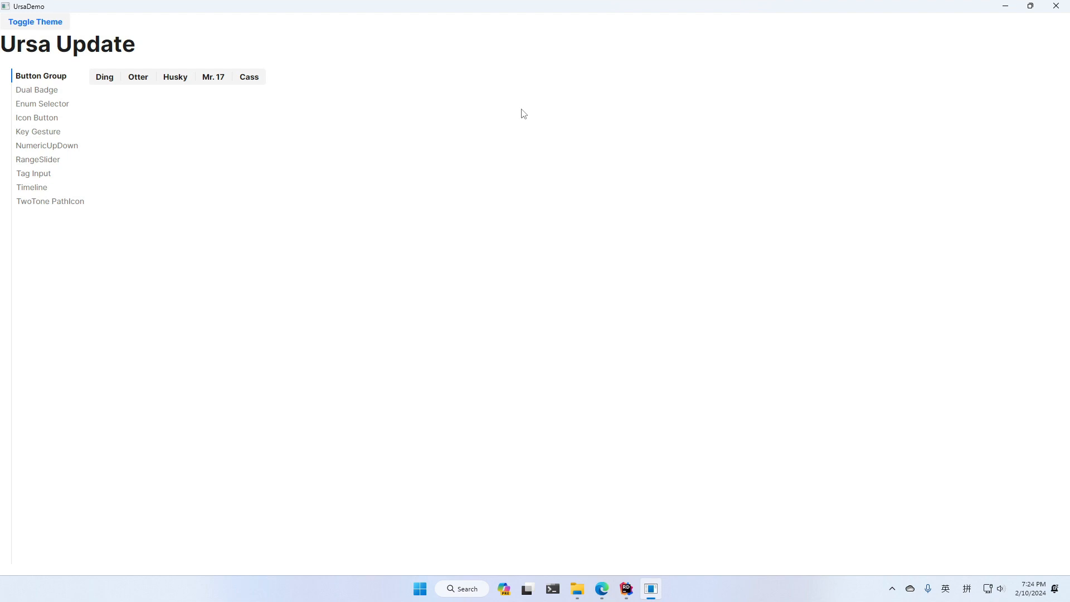
pyautogui.moveTo(512, 72)
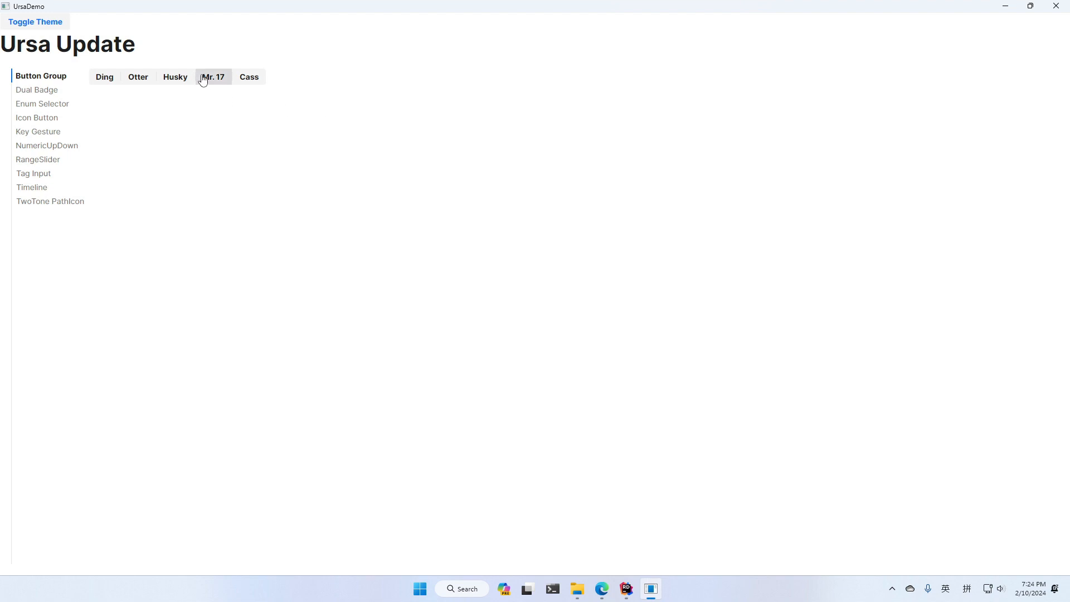
pyautogui.moveTo(207, 110)
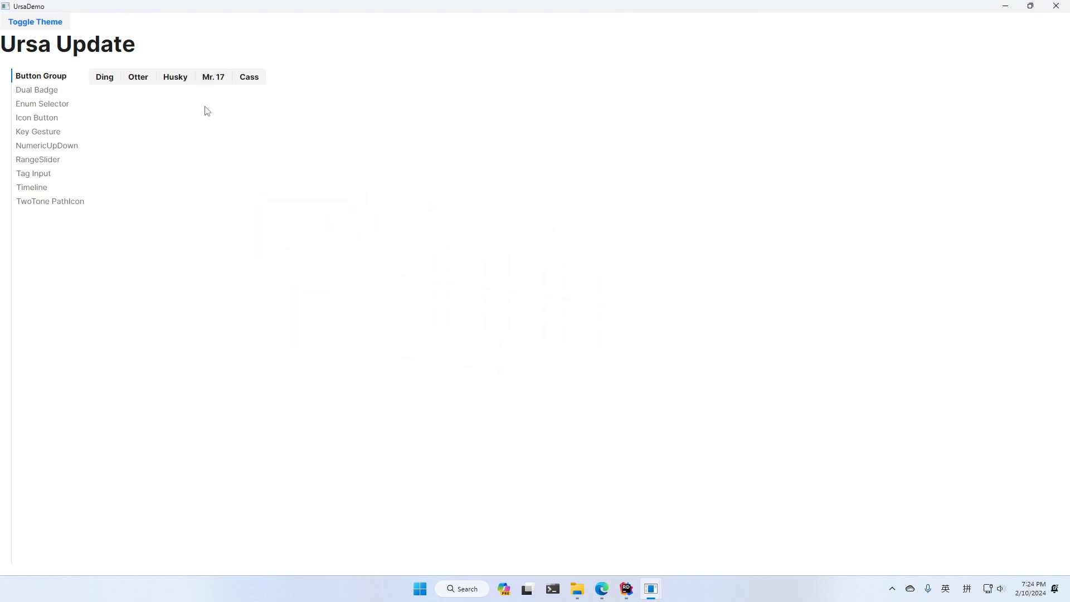
pyautogui.moveTo(1004, 7)
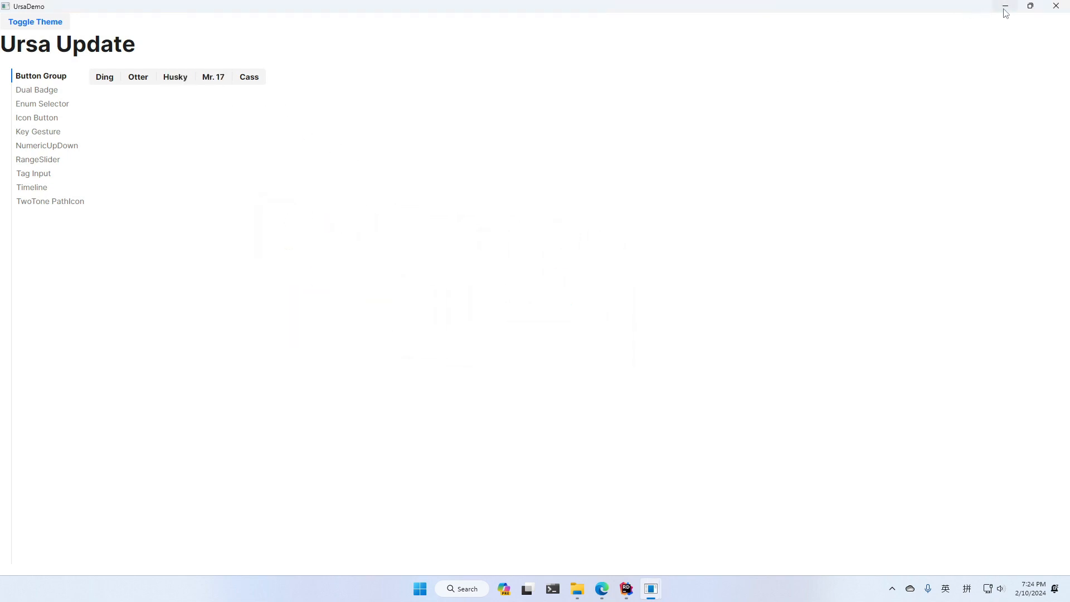
# Glance at the code, return to UrsaDemo and show the Dual Badge page with 2.4k badges
pyautogui.click(625, 588)
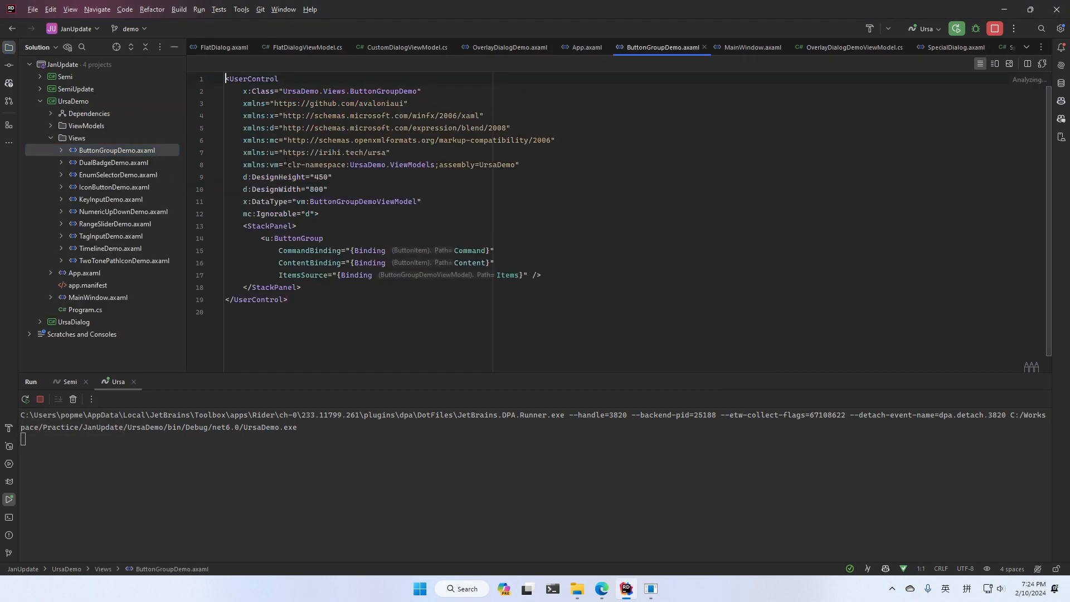
pyautogui.click(341, 263)
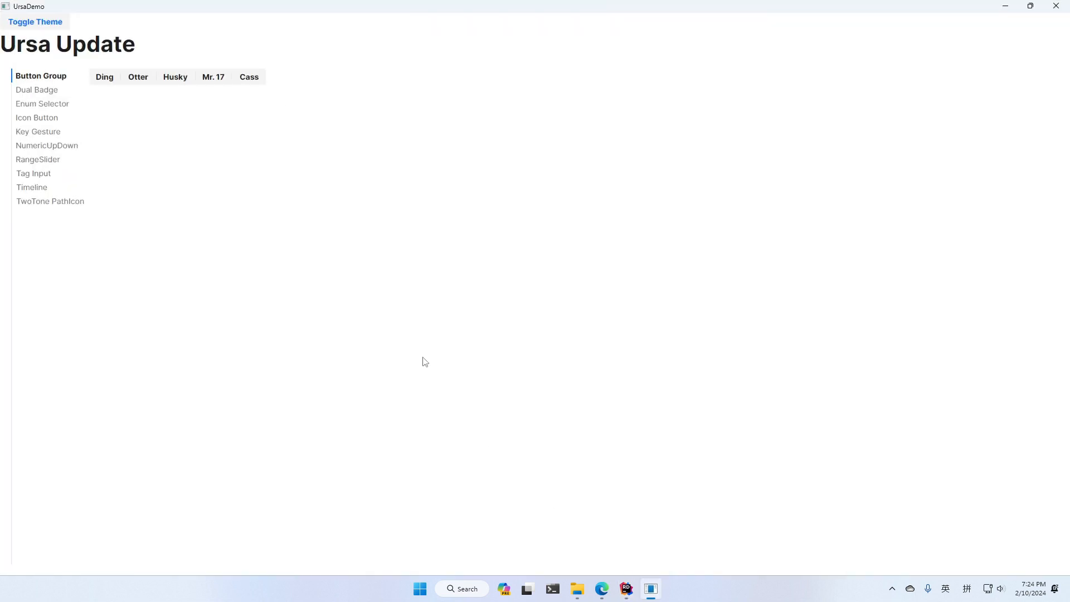
pyautogui.moveTo(67, 144)
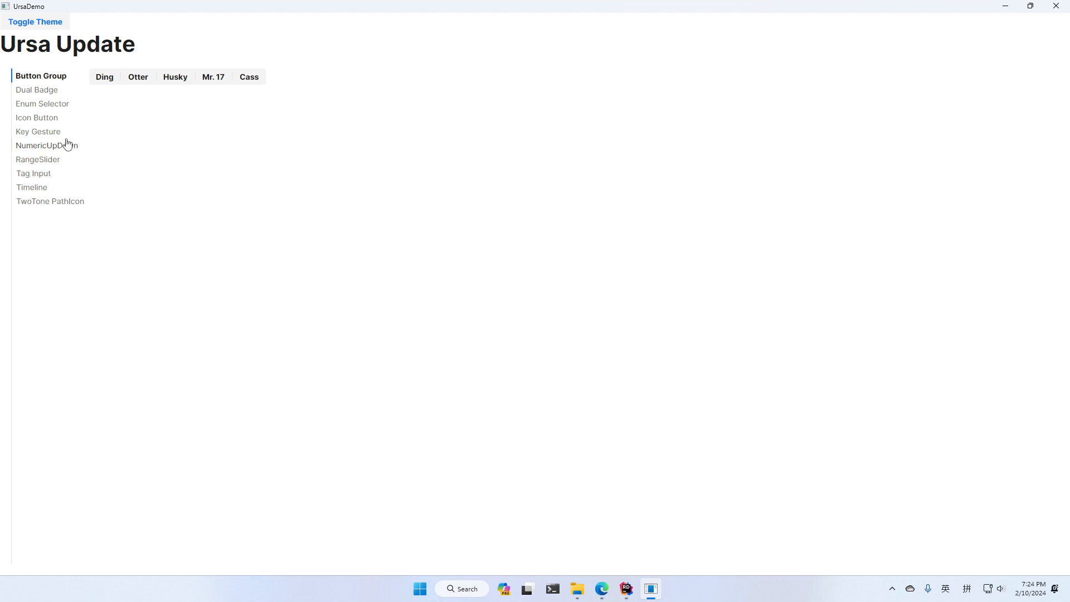
pyautogui.click(36, 89)
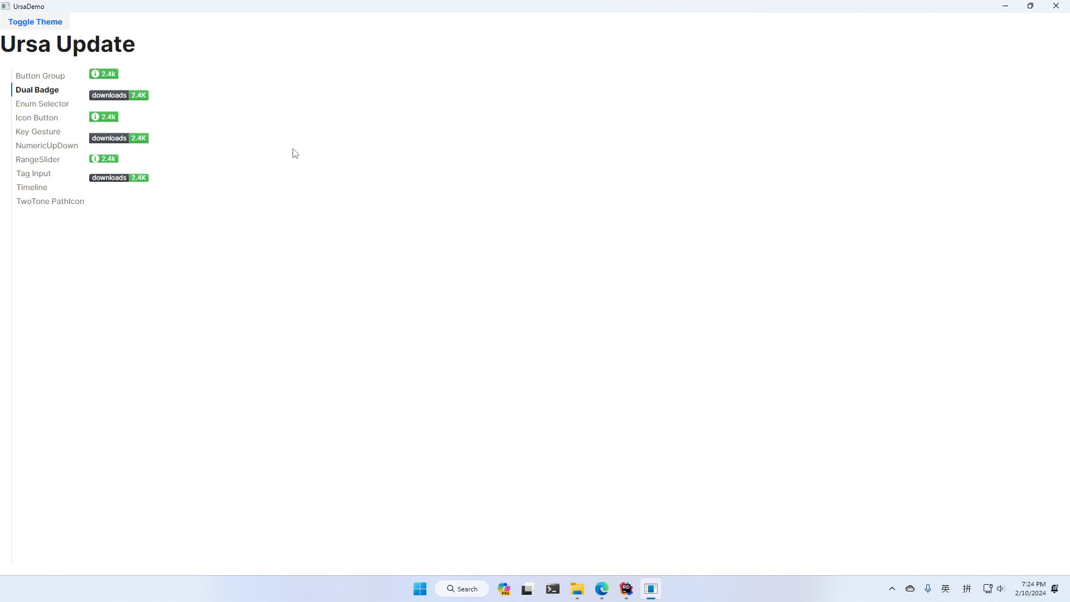
pyautogui.moveTo(42, 109)
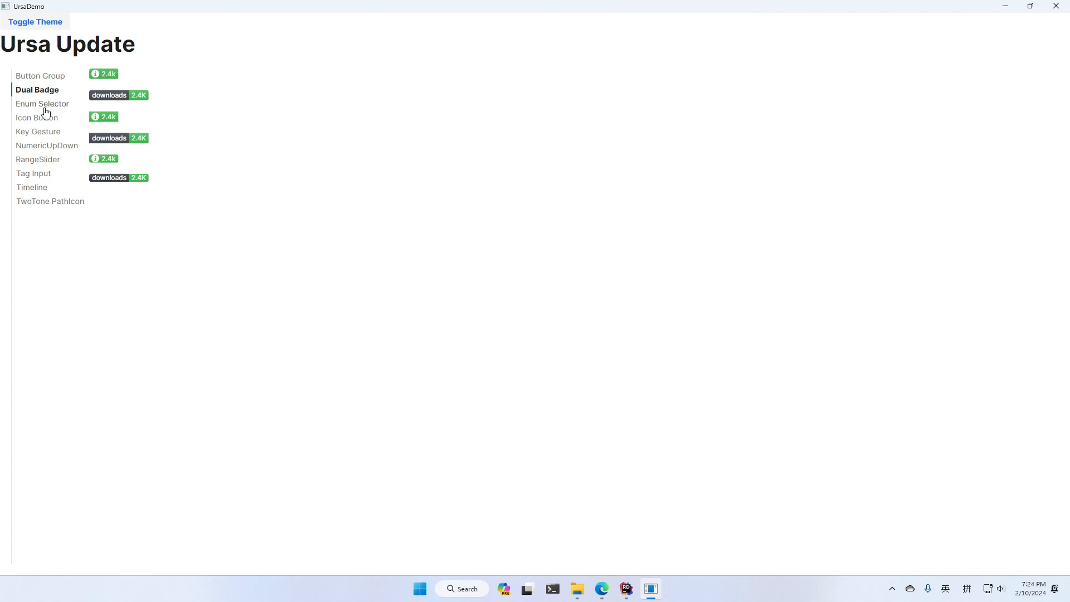
# Show the Enum Selector page with its empty dropdown and wide sample button
pyautogui.click(43, 102)
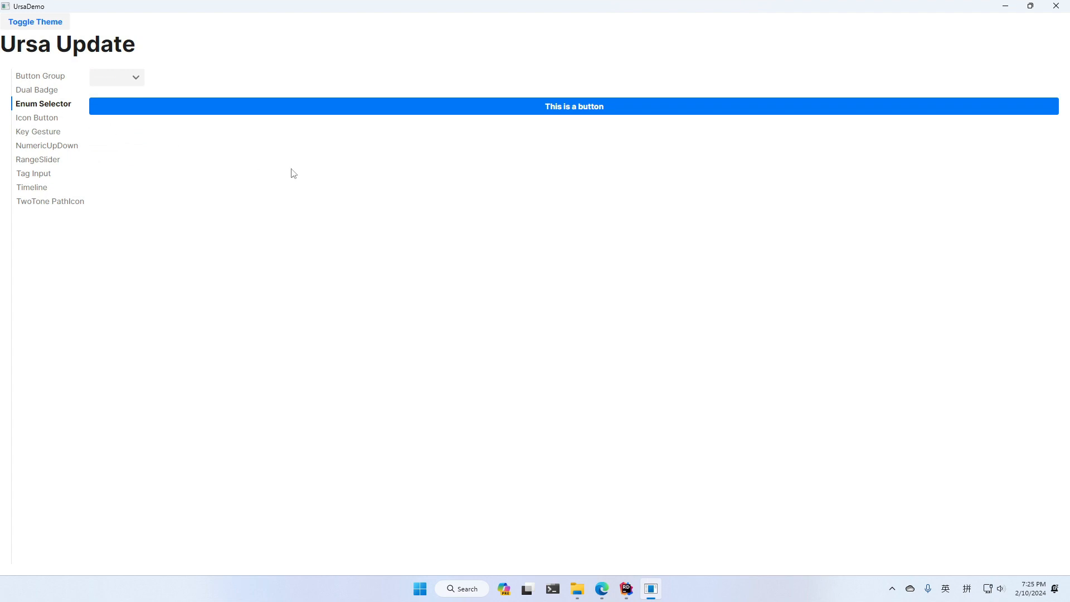
pyautogui.moveTo(569, 140)
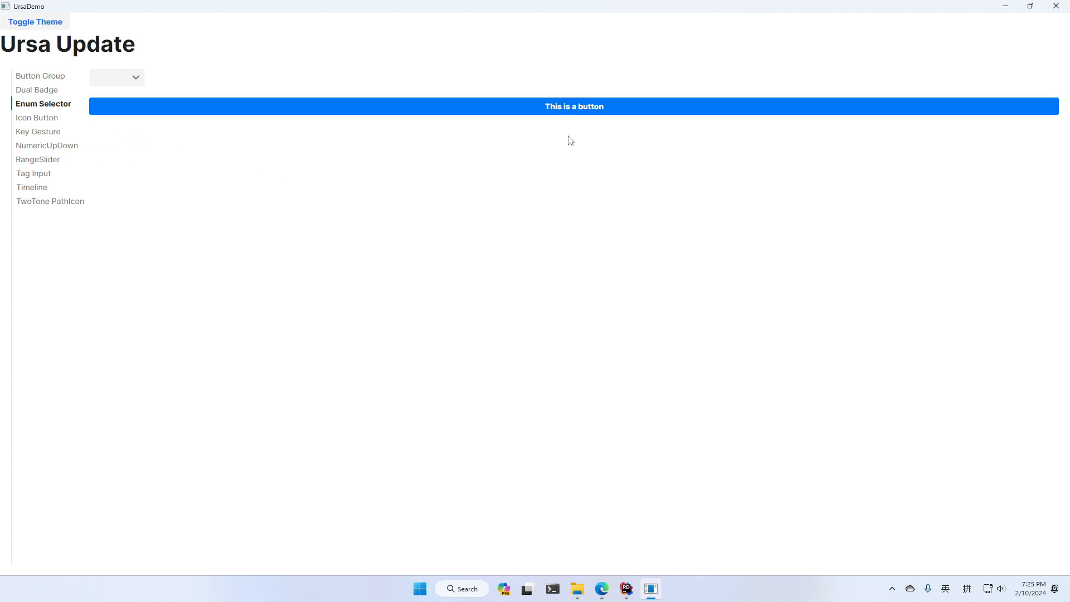
pyautogui.moveTo(575, 144)
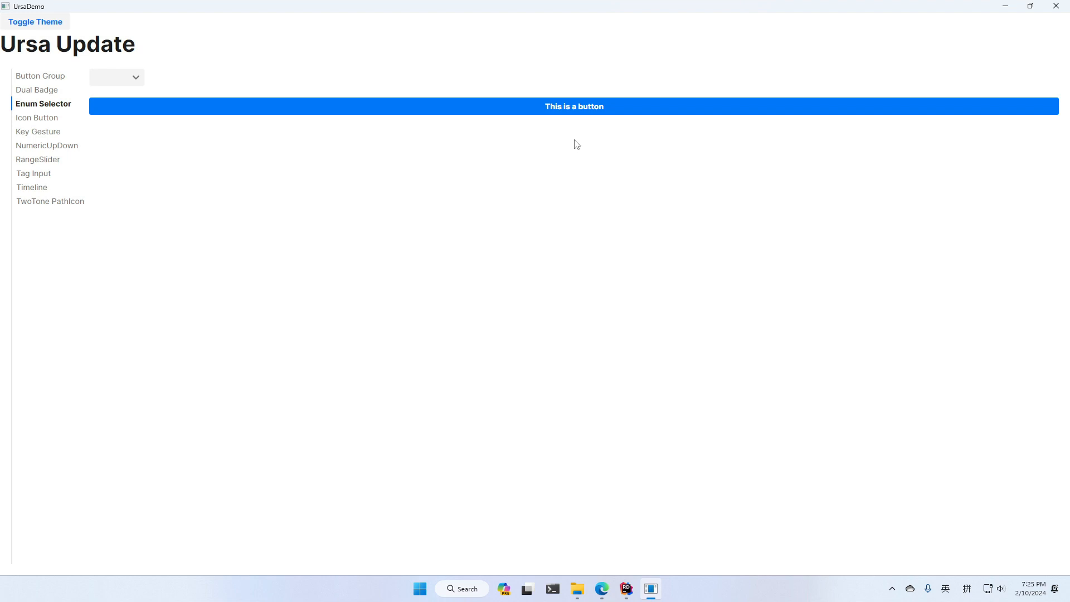
pyautogui.moveTo(527, 42)
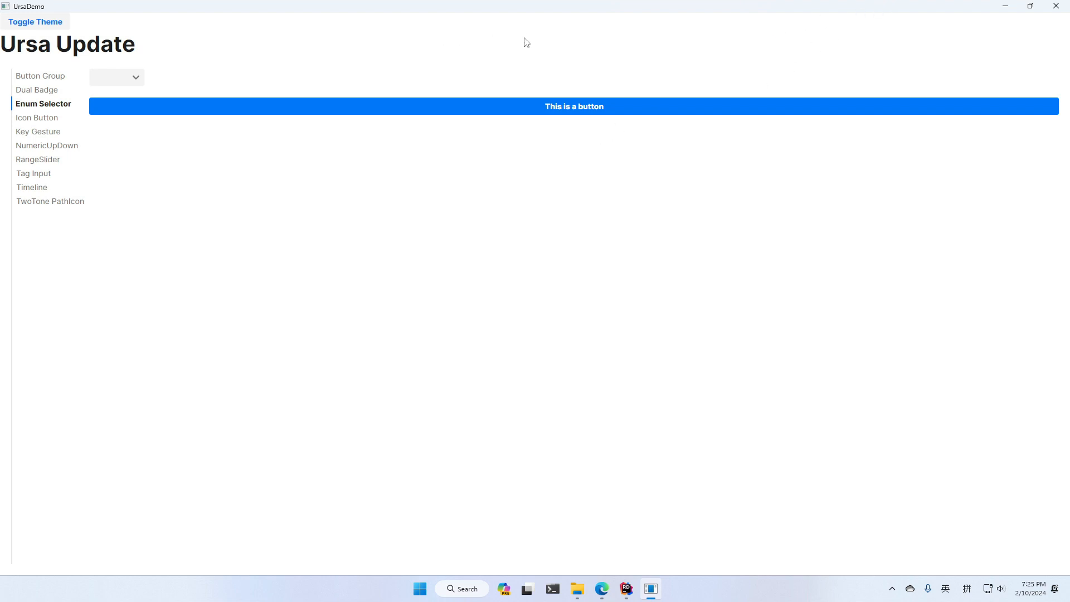
# Hide UrsaDemo to view EnumSelectorDemo.axaml in Rider
pyautogui.click(625, 588)
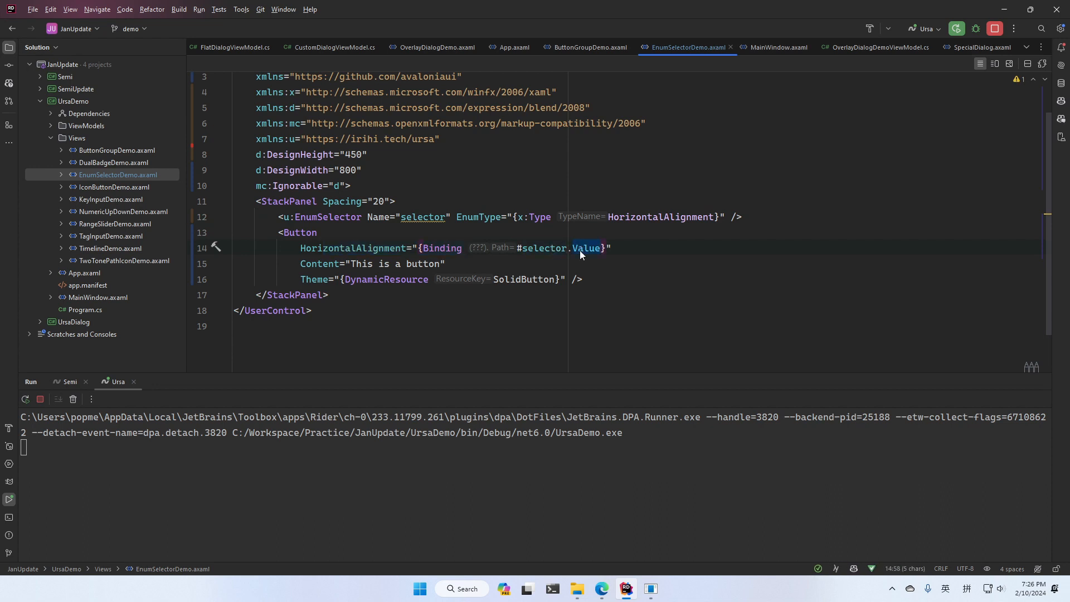
pyautogui.moveTo(605, 458)
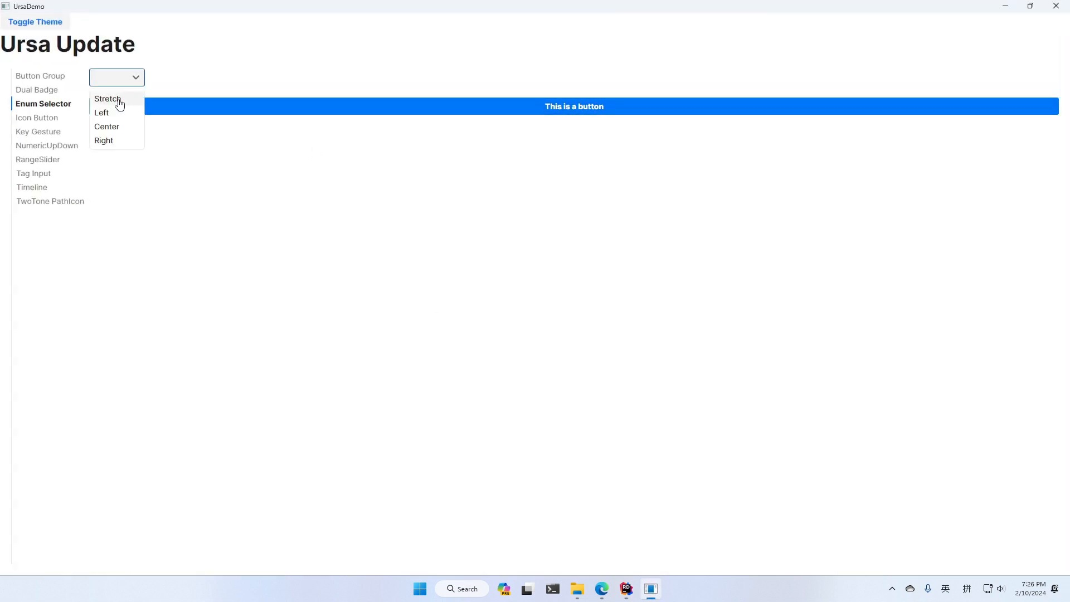
# Switch the enum selector Left, Right, then back to Left, moving the sample button
pyautogui.click(101, 112)
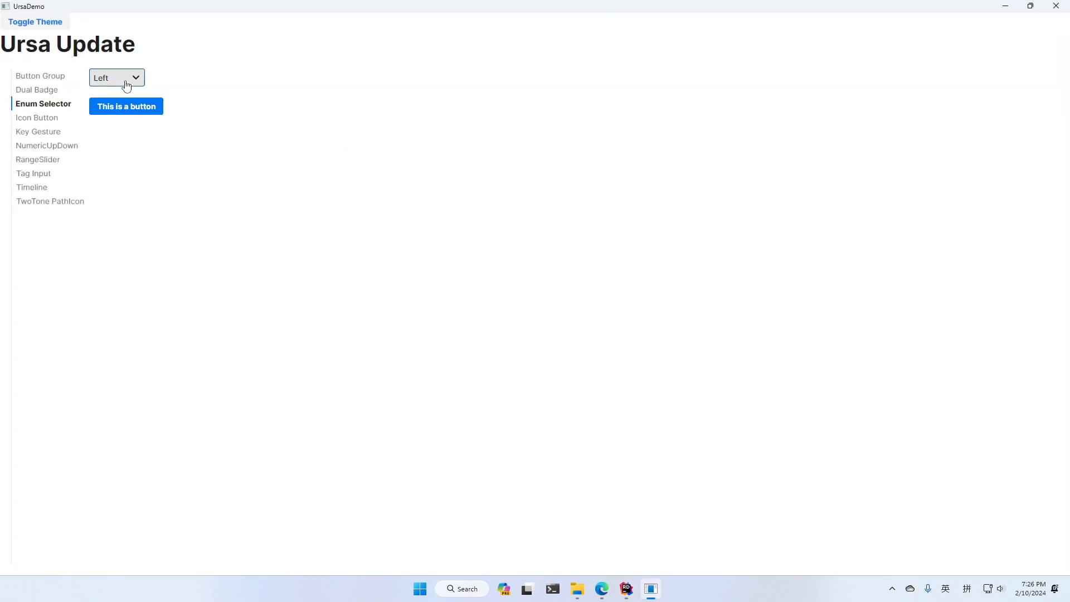
pyautogui.click(115, 77)
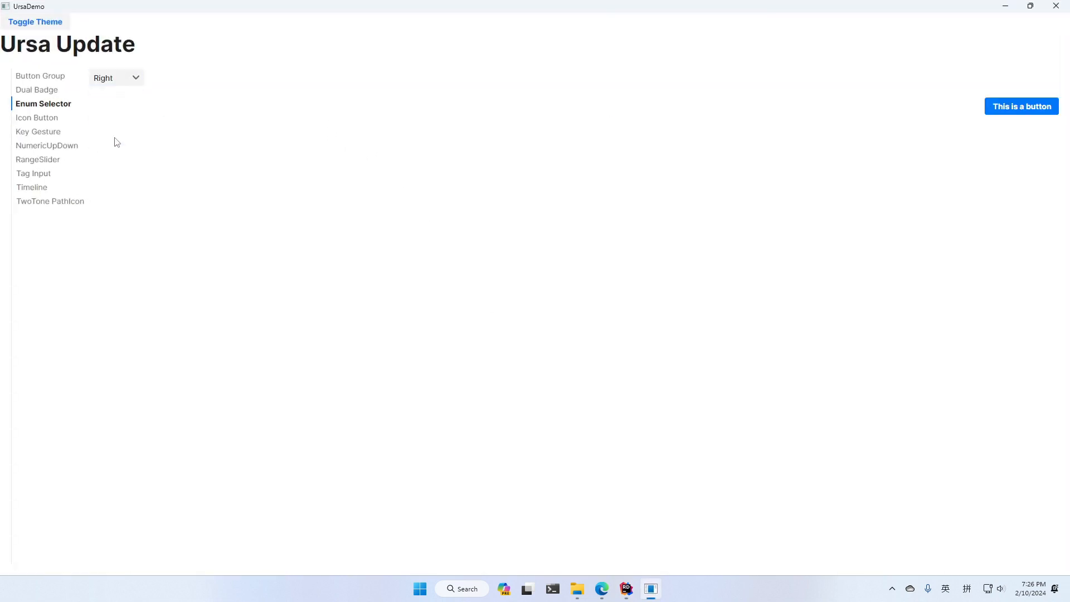
pyautogui.click(115, 77)
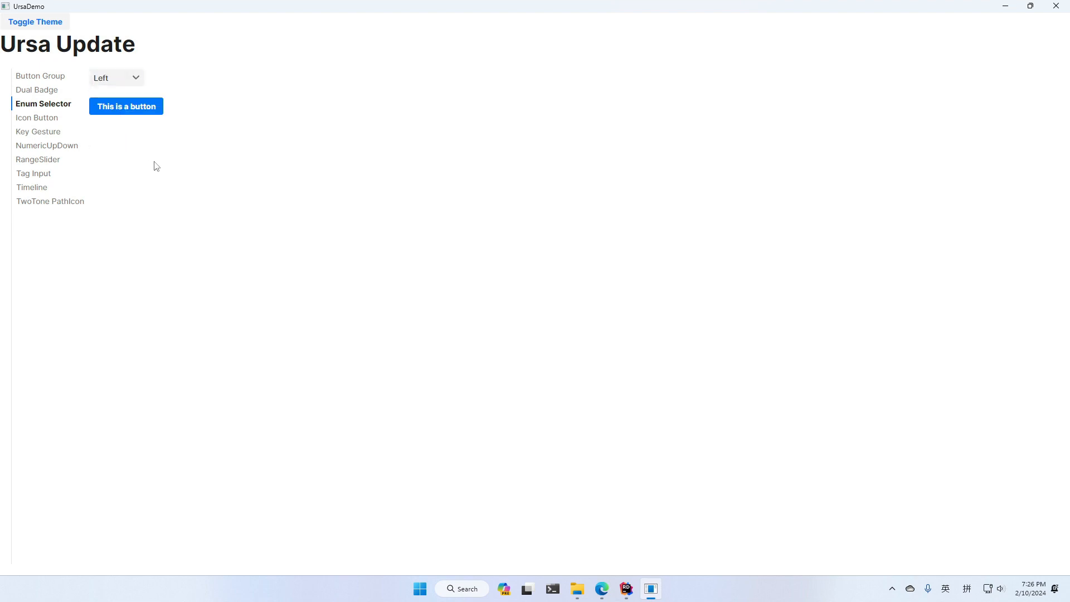
pyautogui.moveTo(157, 168)
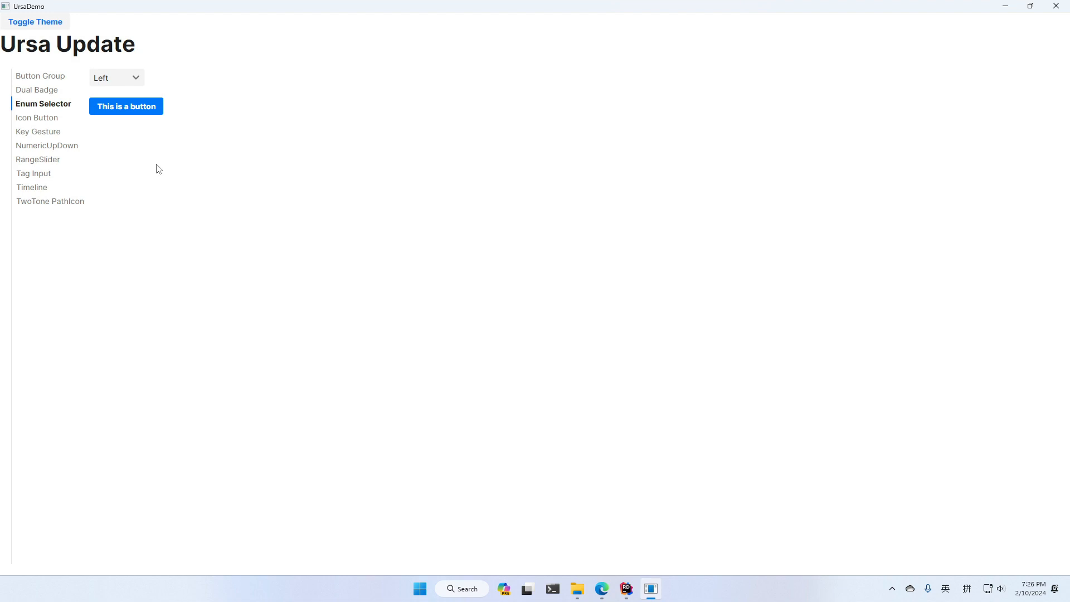
pyautogui.moveTo(32, 121)
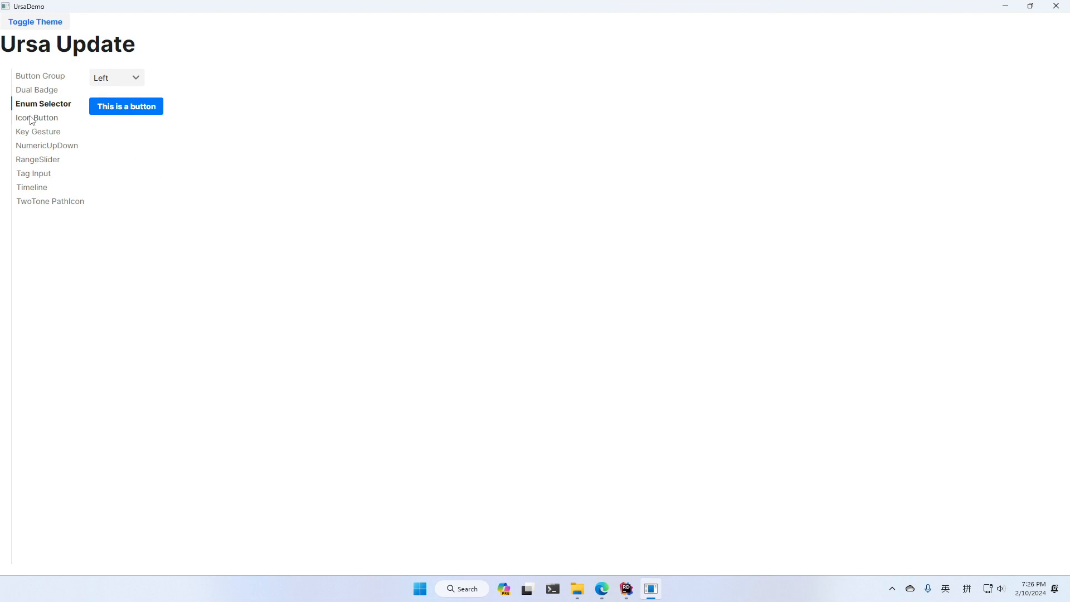
# On the Icon Button page, place icons Right then Bottom and switch Toggle Loading on
pyautogui.click(37, 117)
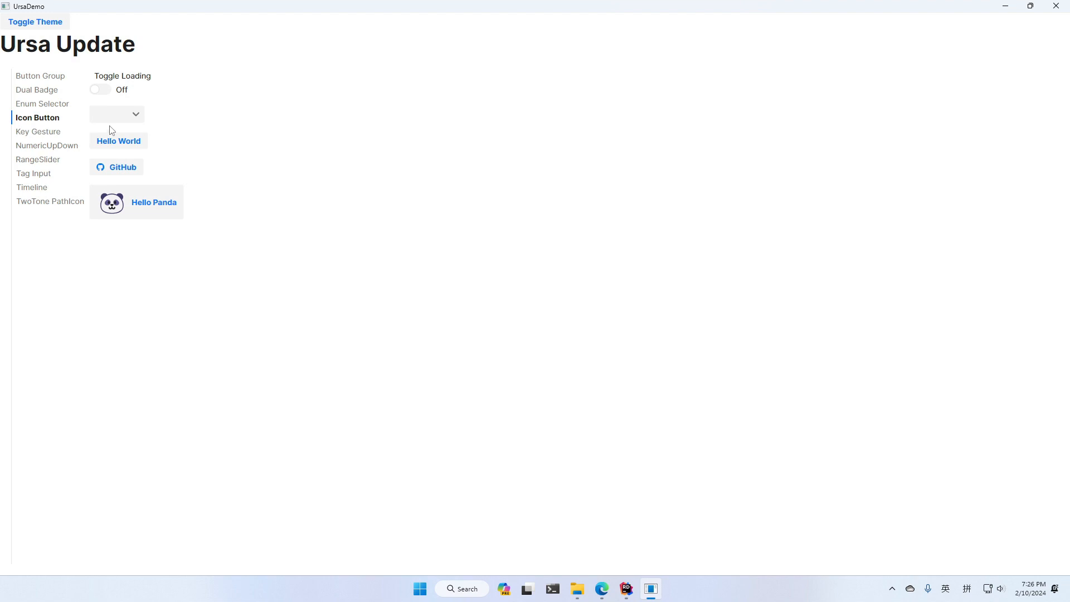
pyautogui.click(116, 113)
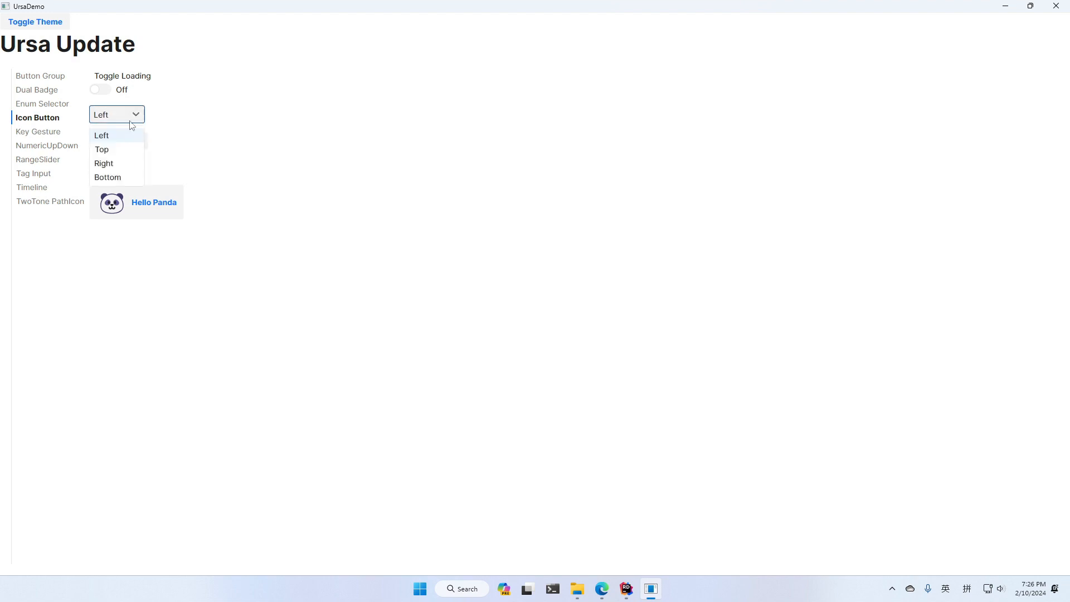
pyautogui.click(104, 163)
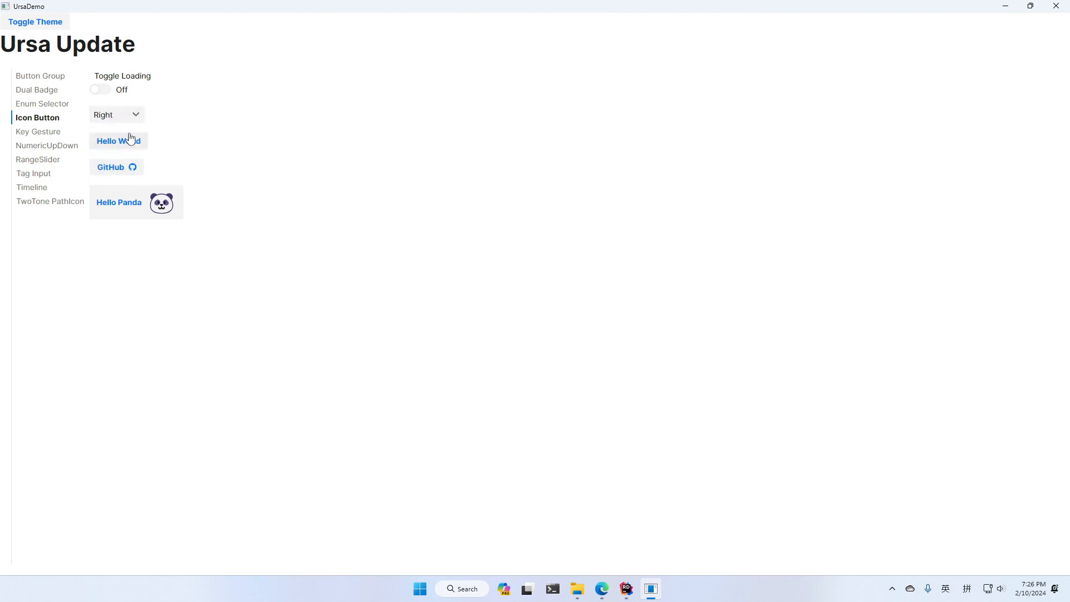
pyautogui.click(116, 114)
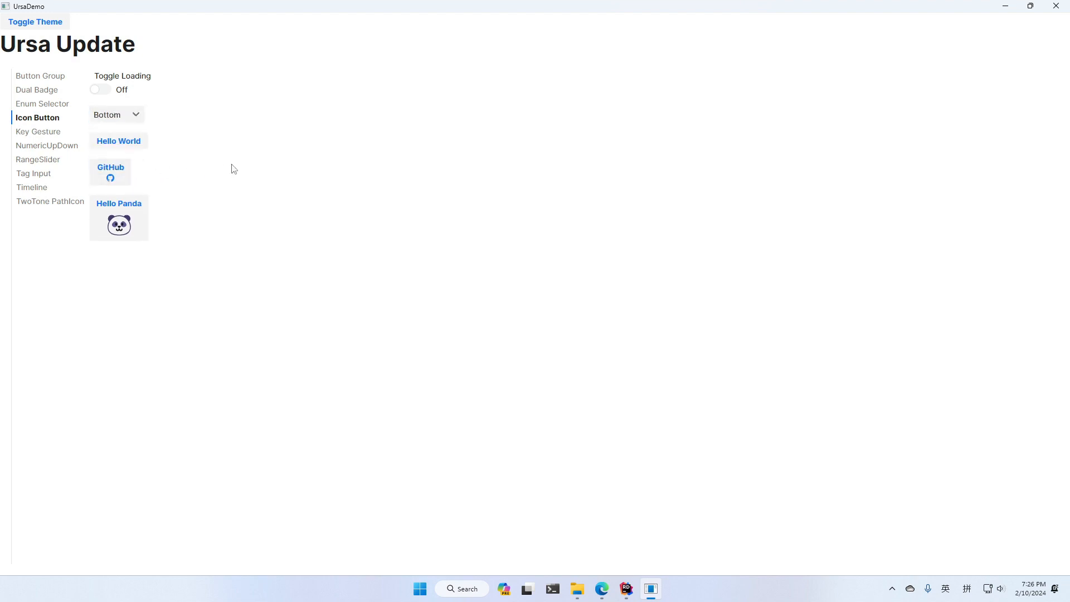
pyautogui.click(99, 89)
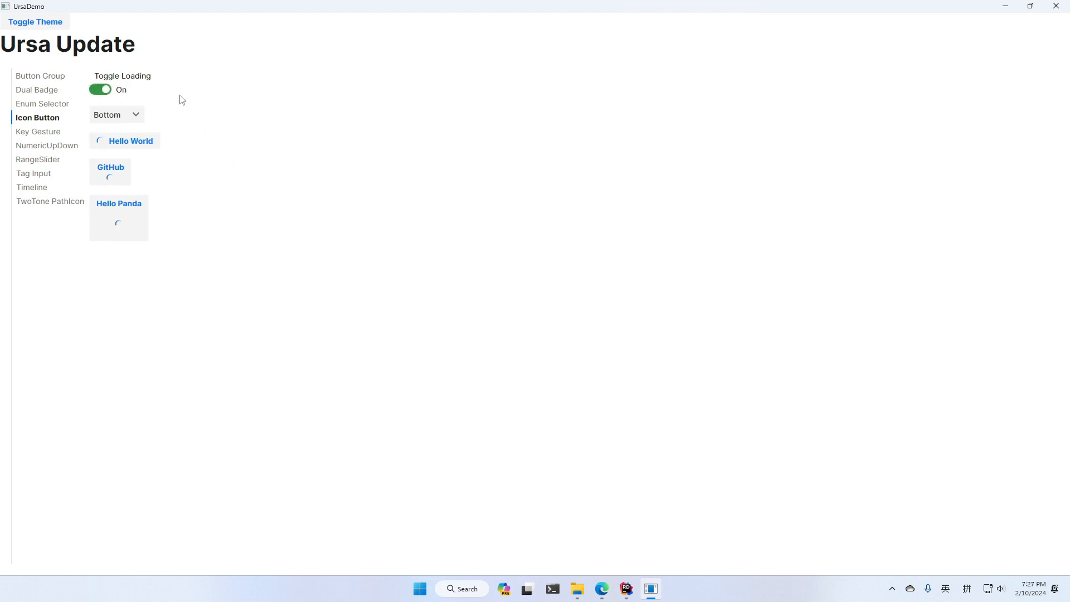
pyautogui.moveTo(244, 101)
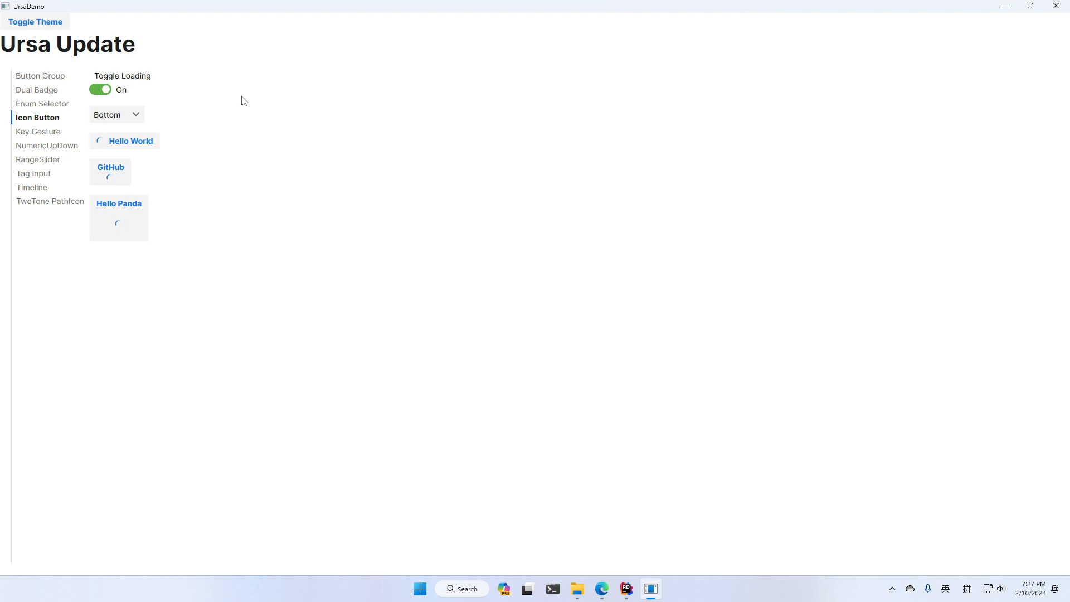
pyautogui.moveTo(59, 71)
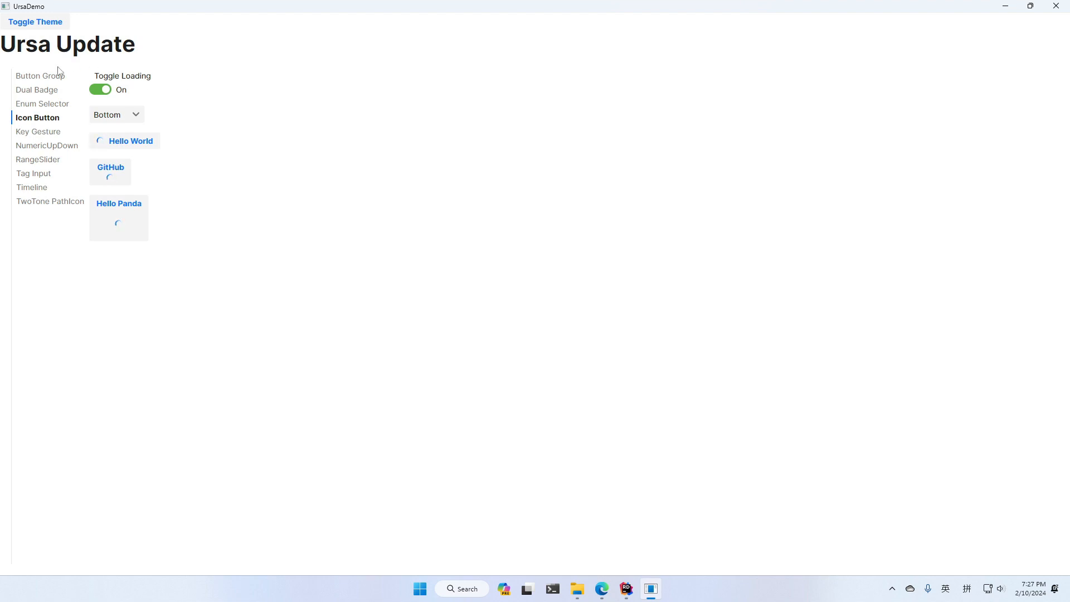
# On the Key Gesture page, capture Ctrl+A in the gesture box
pyautogui.click(38, 131)
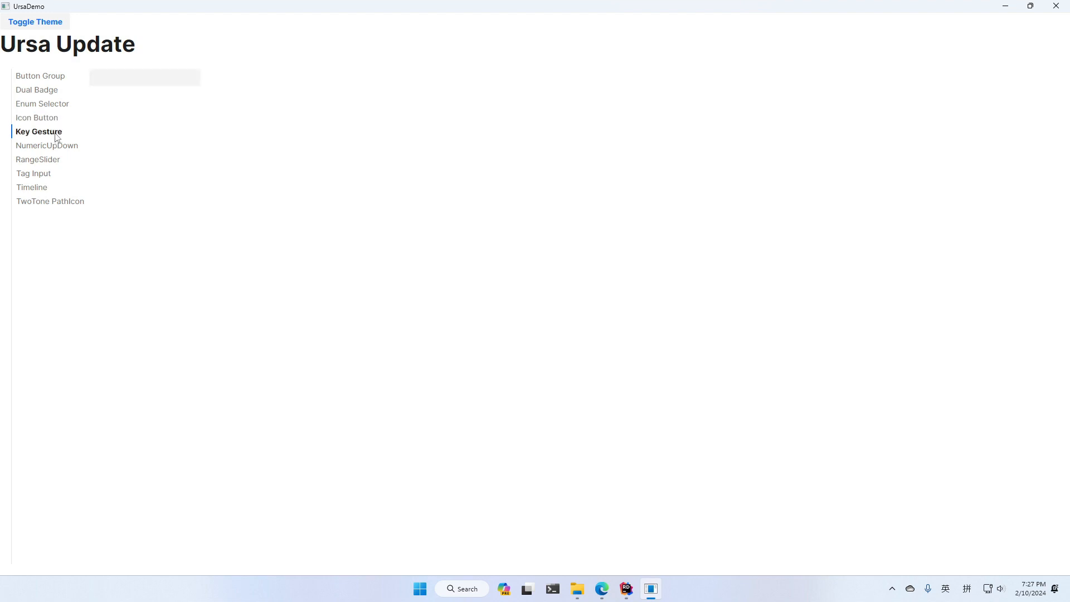
pyautogui.moveTo(140, 135)
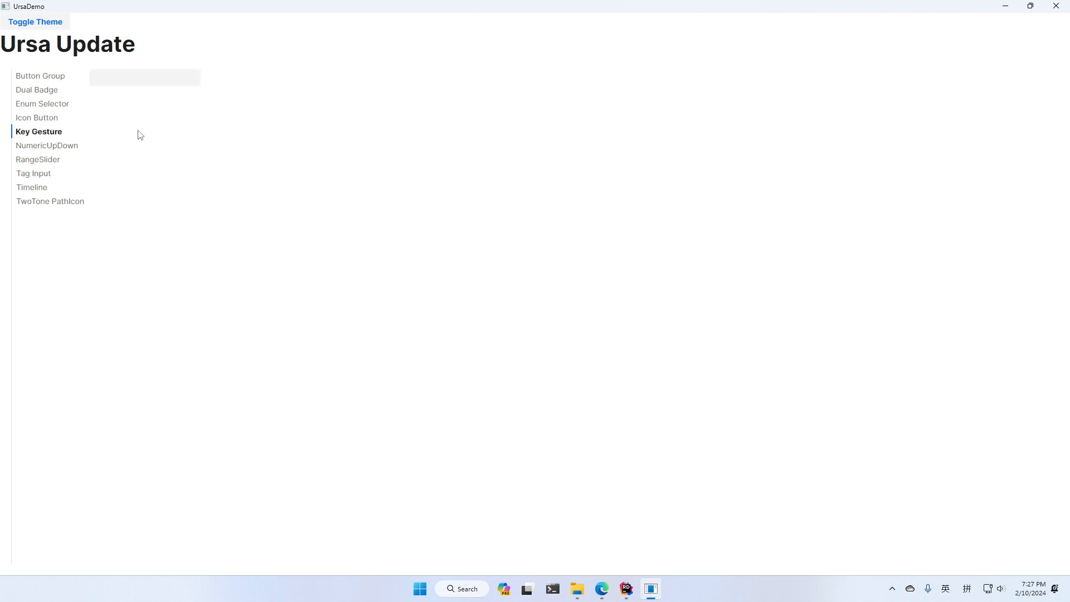
pyautogui.moveTo(133, 97)
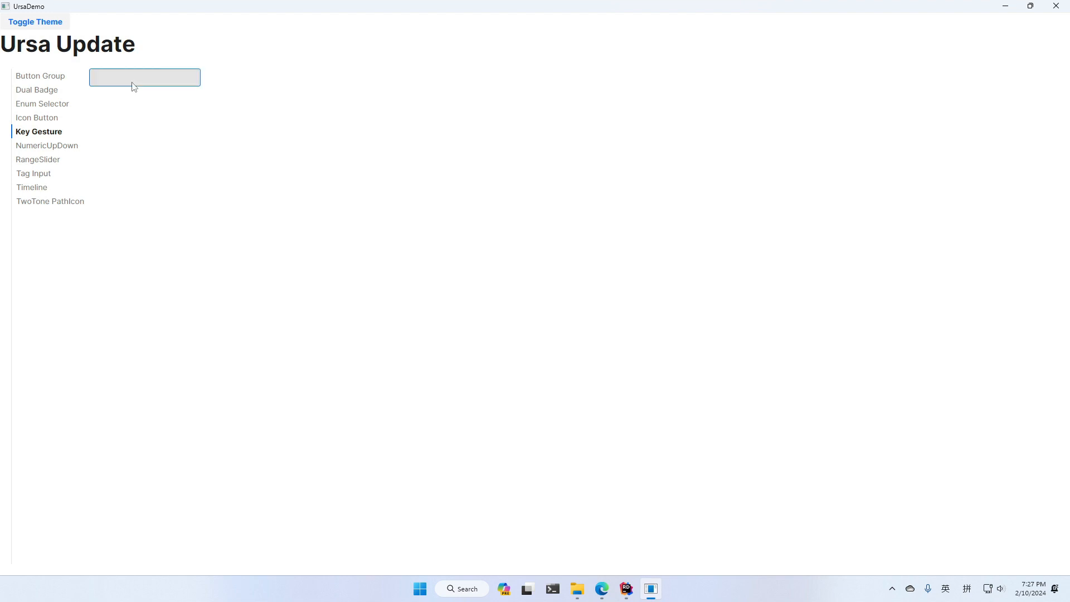
pyautogui.press('ctrl+a')
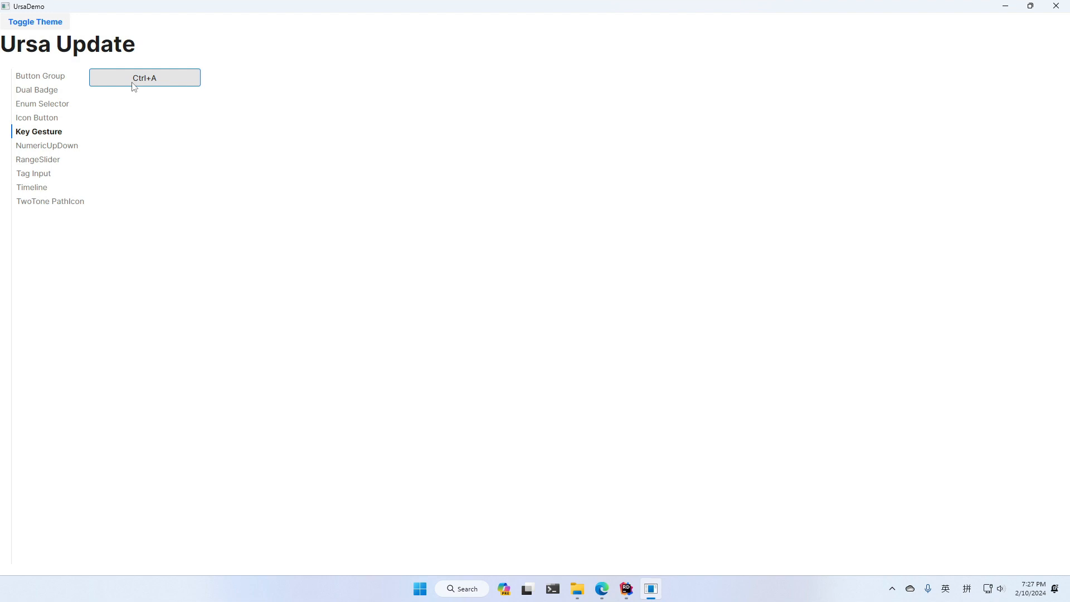
# Show the NumericUpDown page with three empty number fields
pyautogui.click(47, 145)
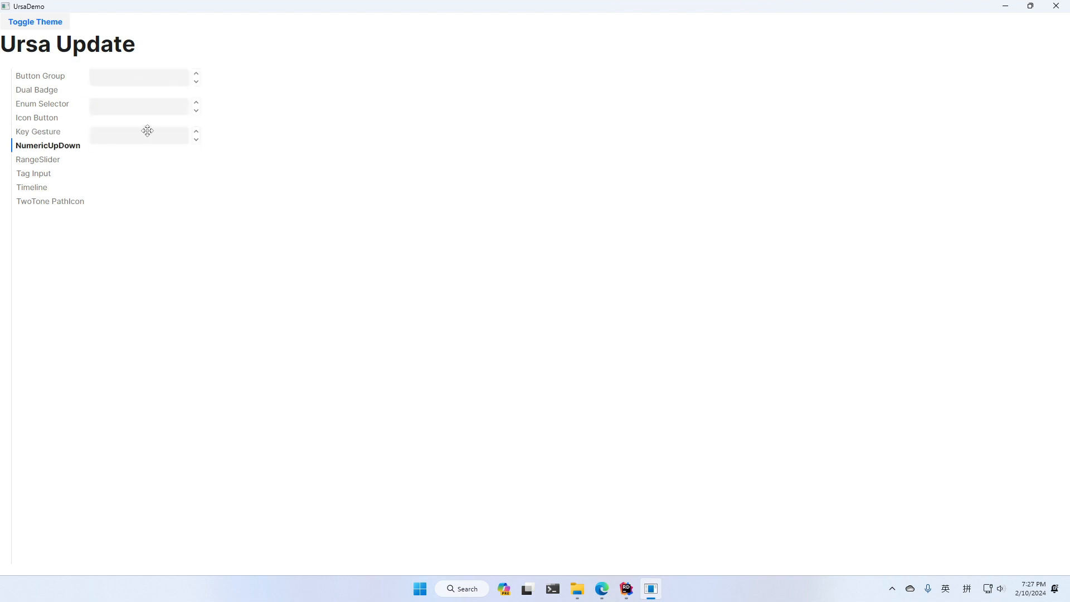
pyautogui.moveTo(230, 129)
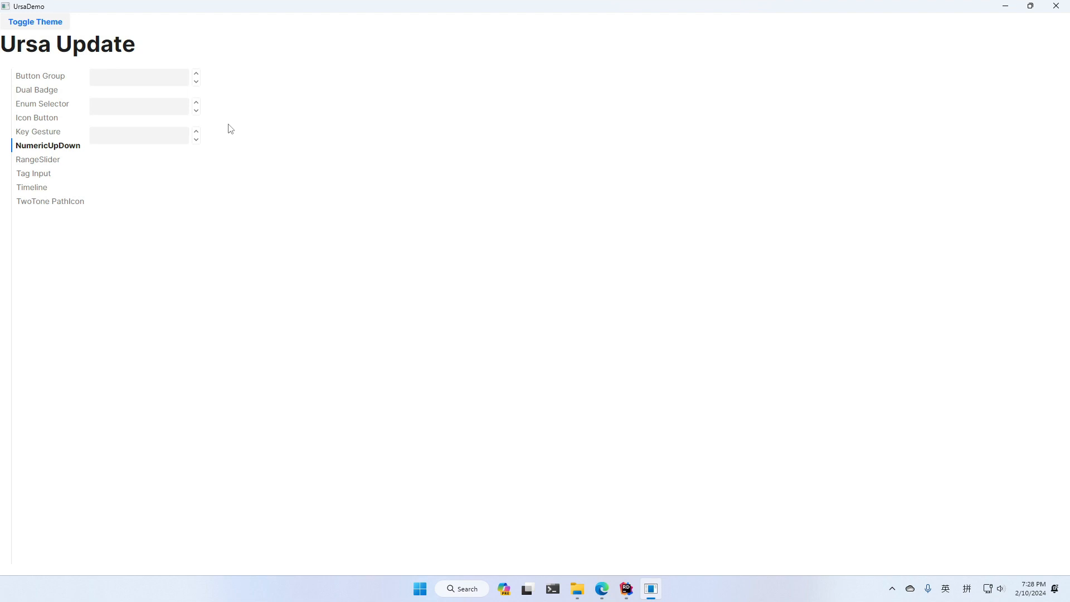
pyautogui.moveTo(553, 286)
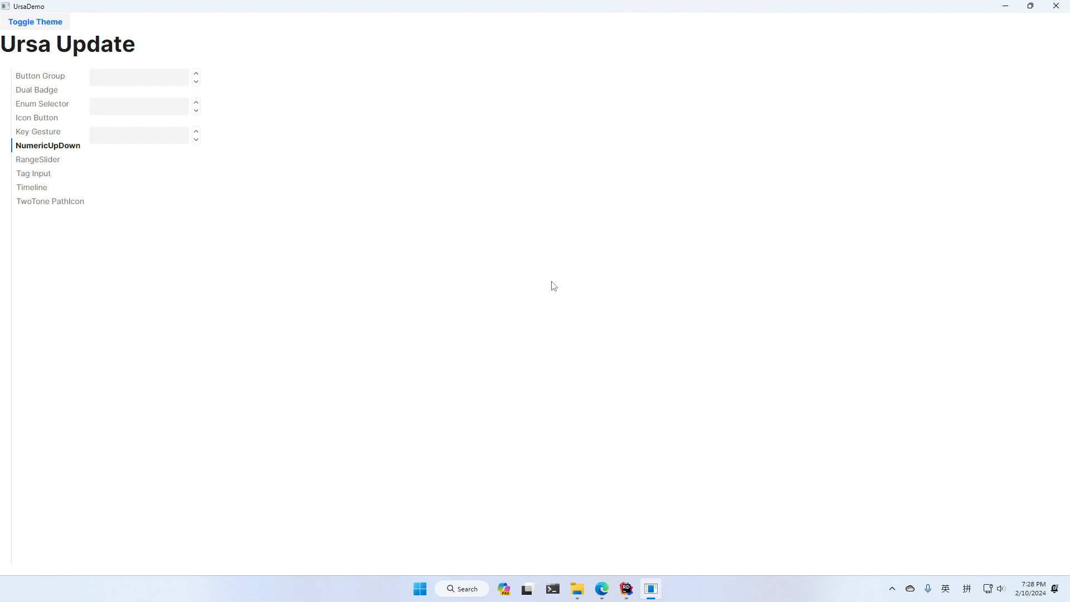
pyautogui.moveTo(995, 10)
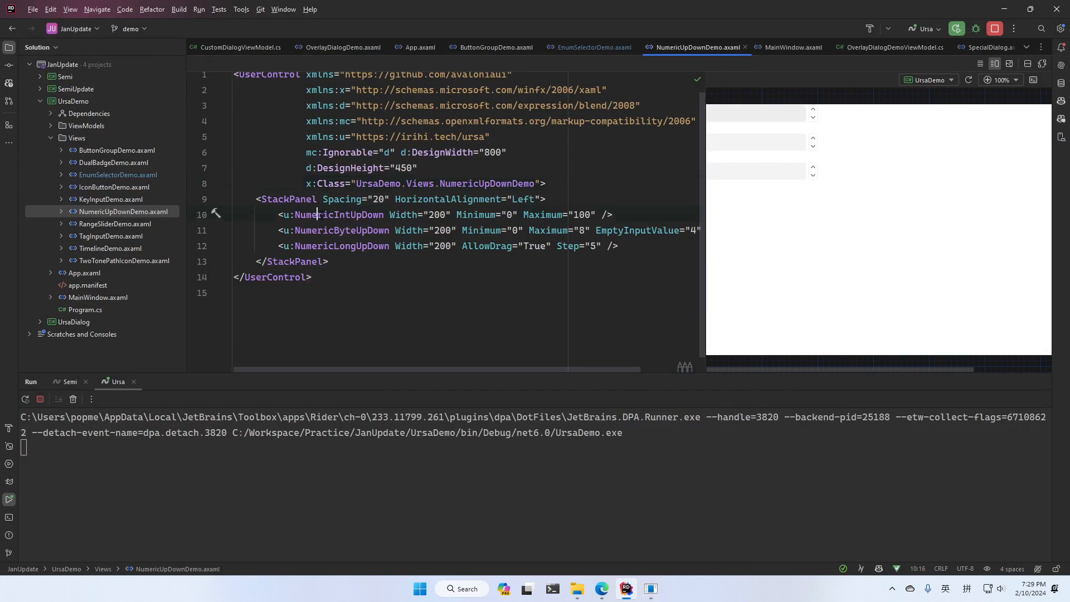
# Inspect the integer and long up-down declarations in NumericUpDownDemo.axaml
pyautogui.click(354, 230)
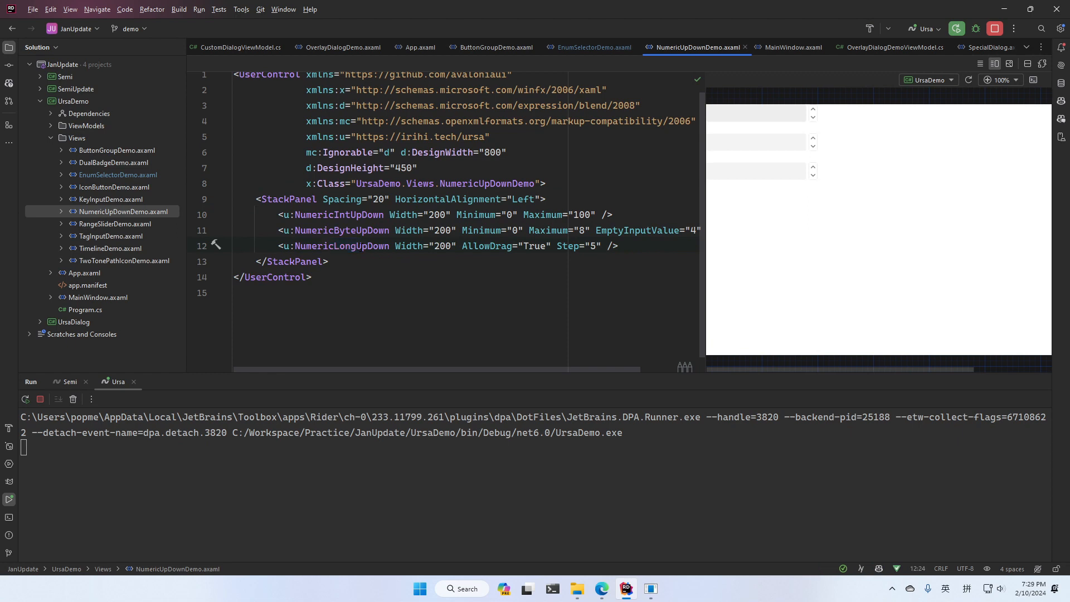
pyautogui.click(648, 589)
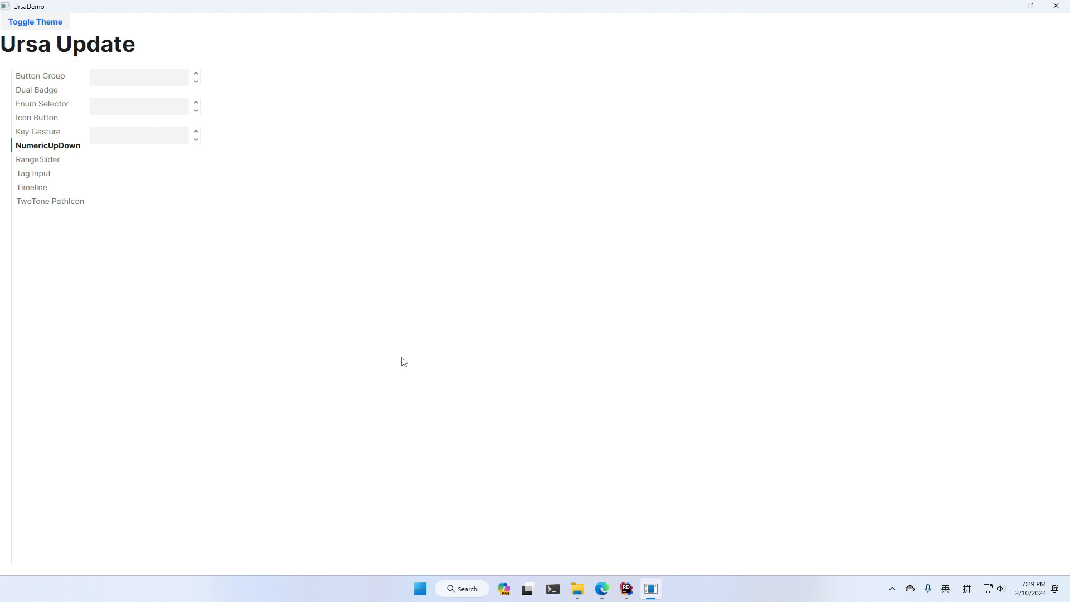
# Set the second number field to 4 and enter 123 in the first field
pyautogui.click(197, 102)
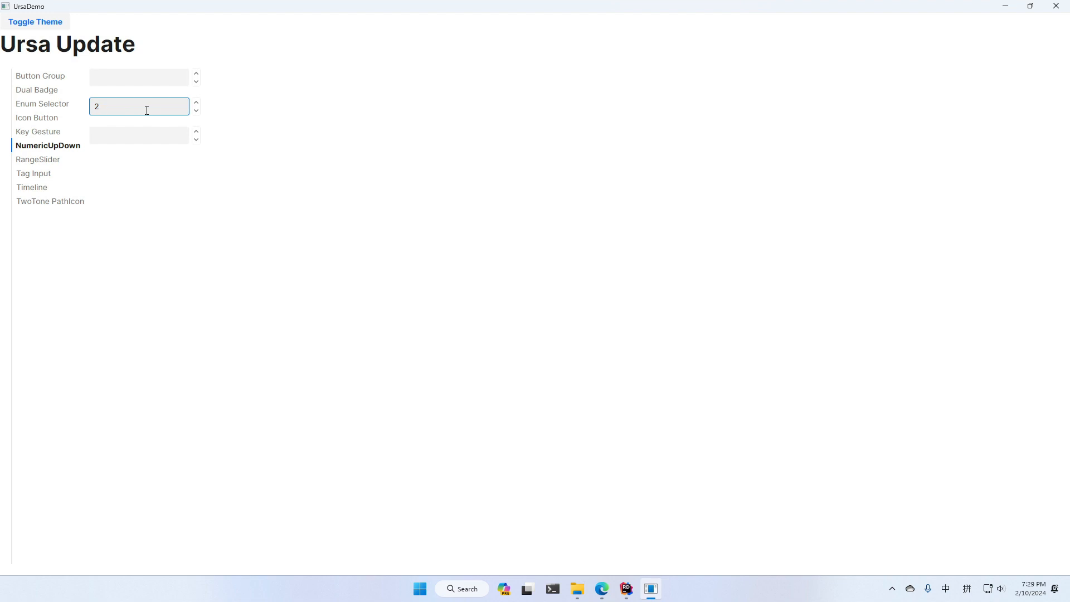
pyautogui.click(196, 103)
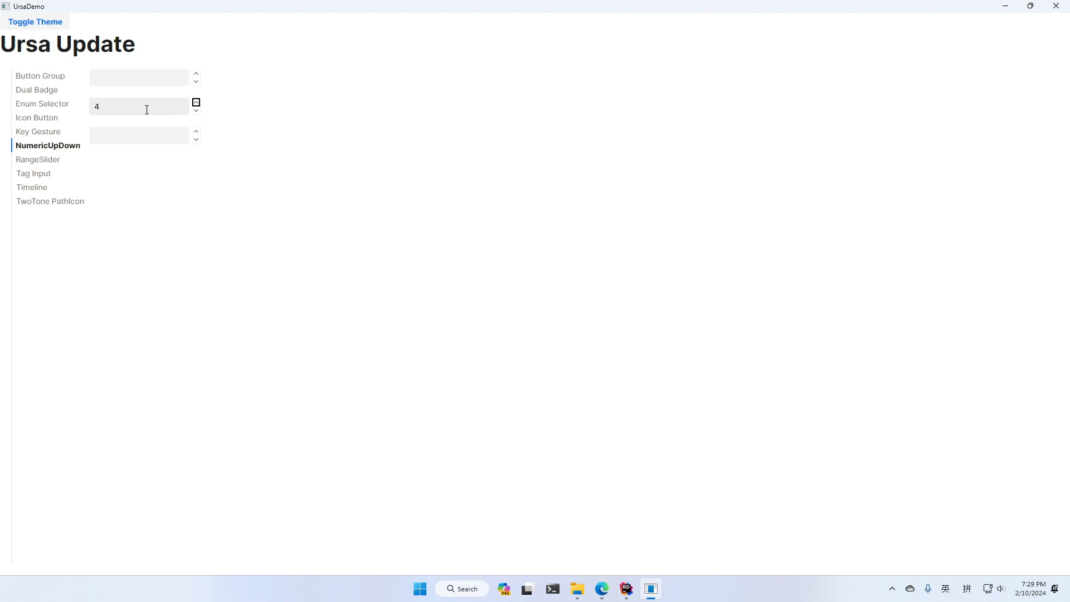
pyautogui.write('123')
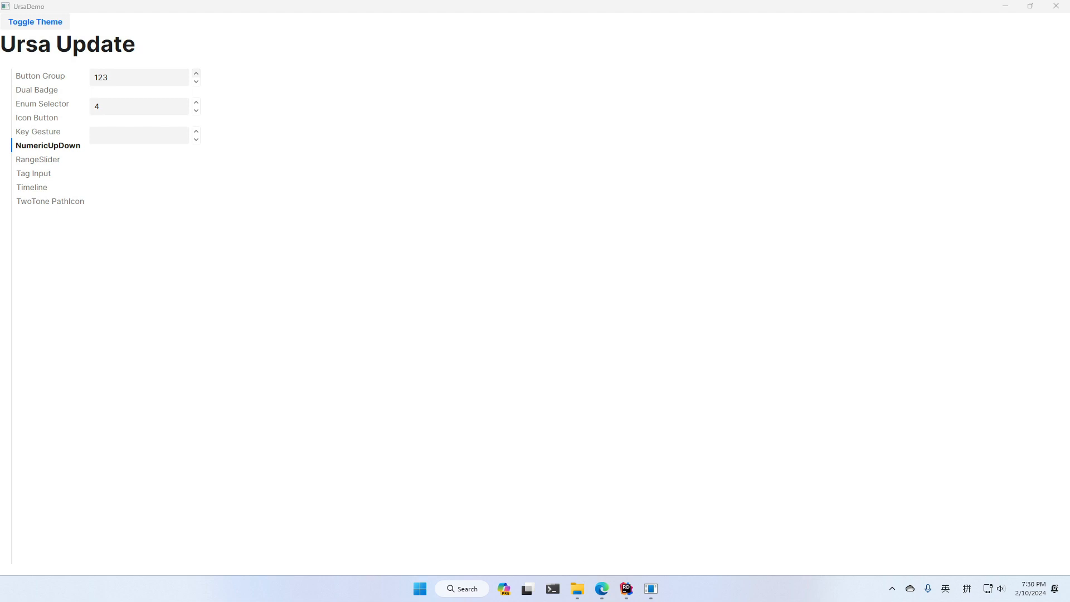
pyautogui.moveTo(153, 135)
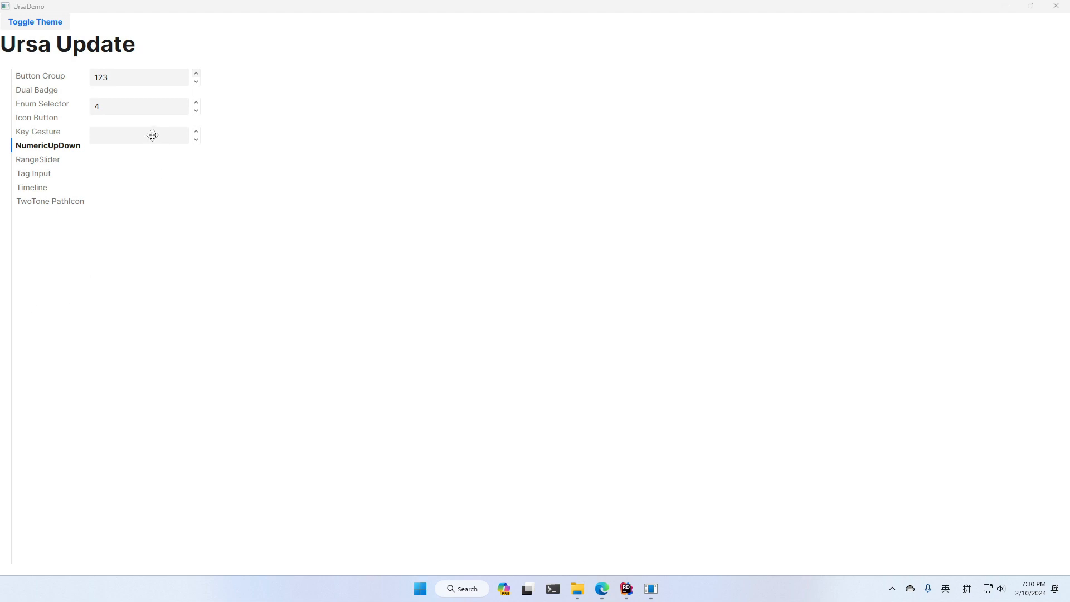
# Enter 50, then replace the third field's value so it reads 12123
pyautogui.write('50')
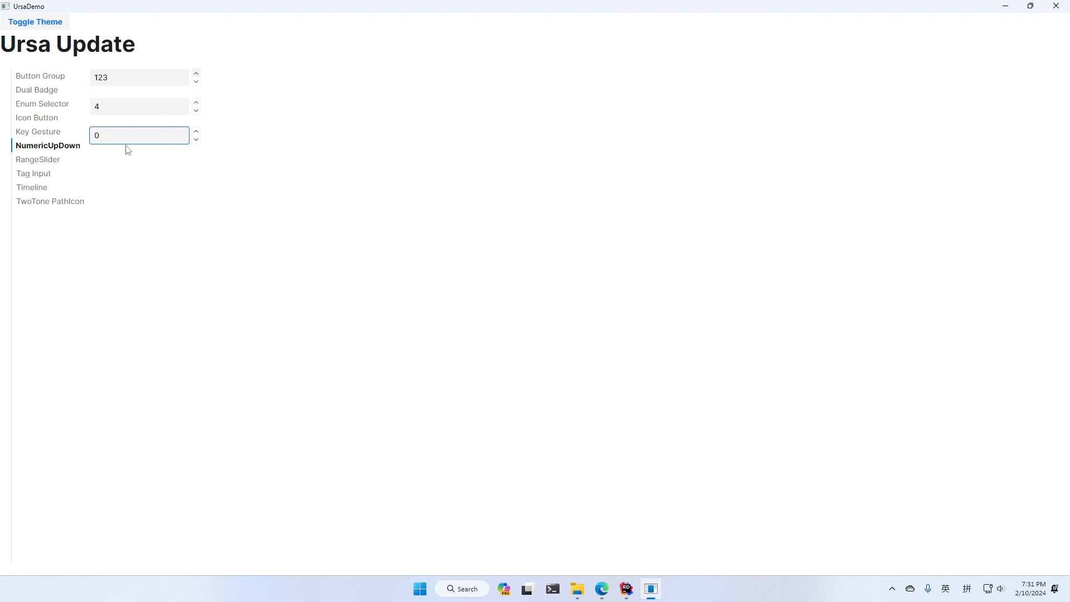
pyautogui.moveTo(135, 132)
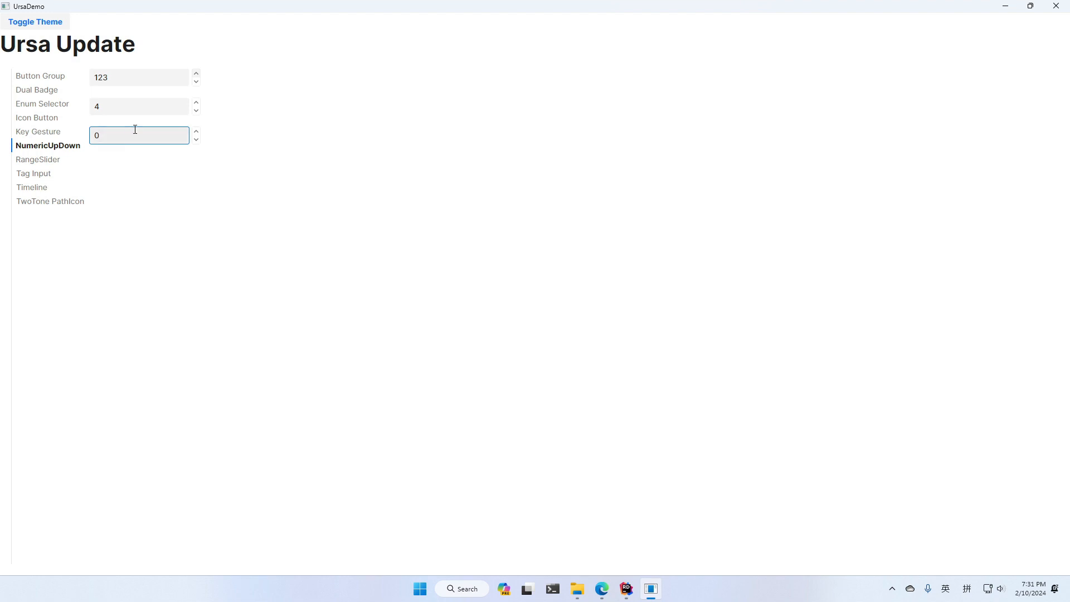
pyautogui.tripleClick(138, 135)
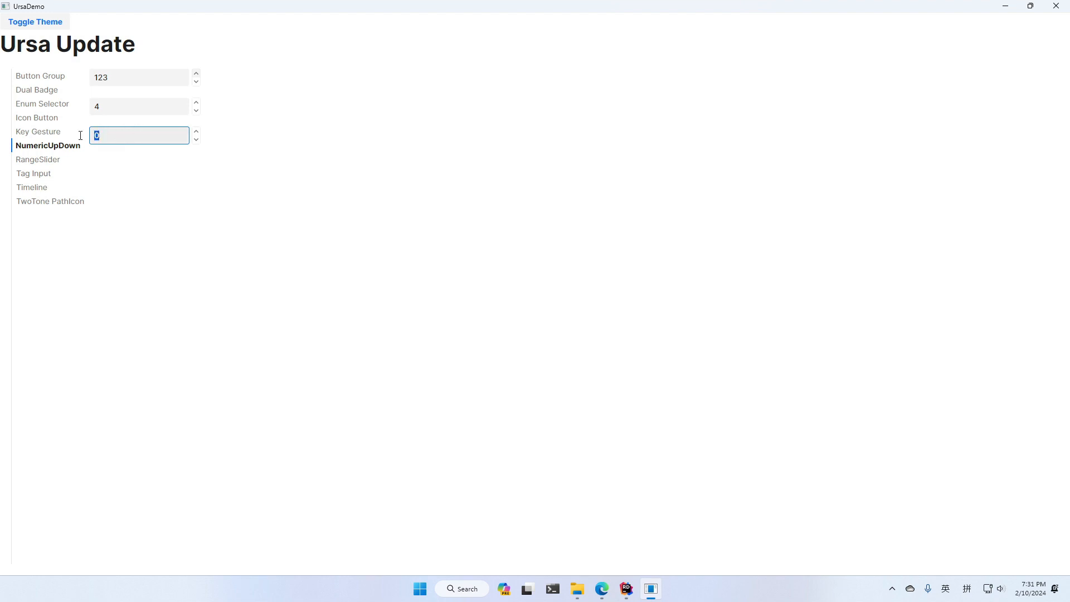
pyautogui.write('2123')
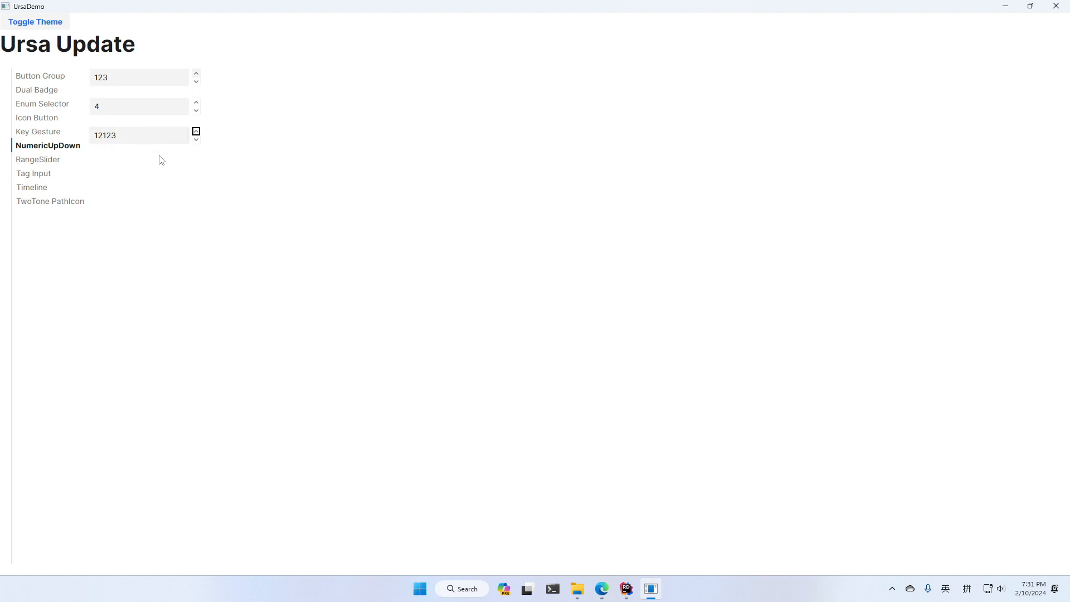
pyautogui.moveTo(44, 159)
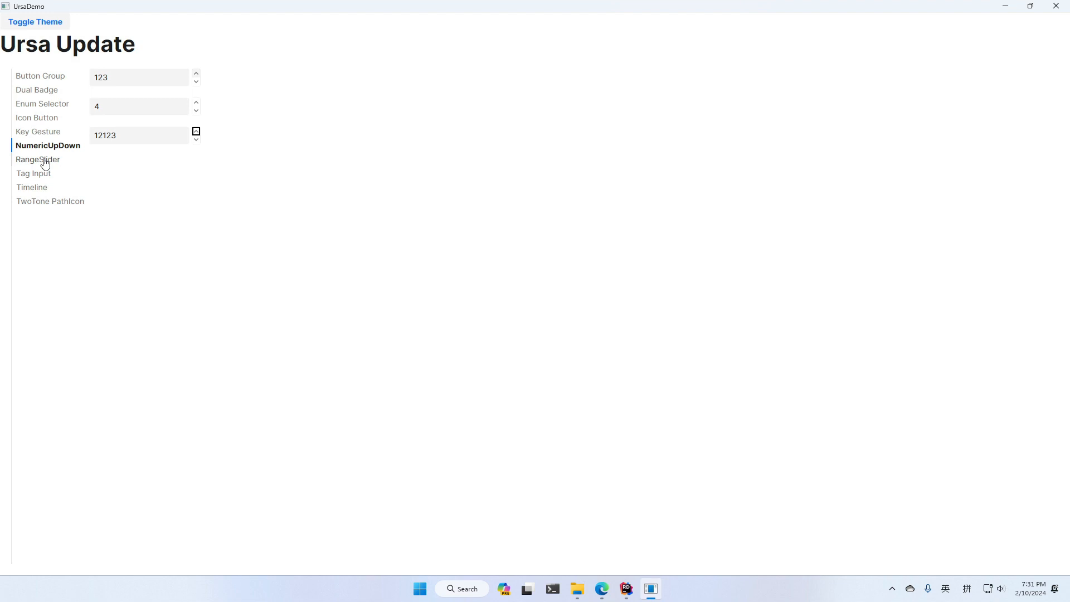
# Drag the RangeSlider thumbs through a narrow 34–49 range, ending at roughly 12.24 to 100
pyautogui.click(38, 159)
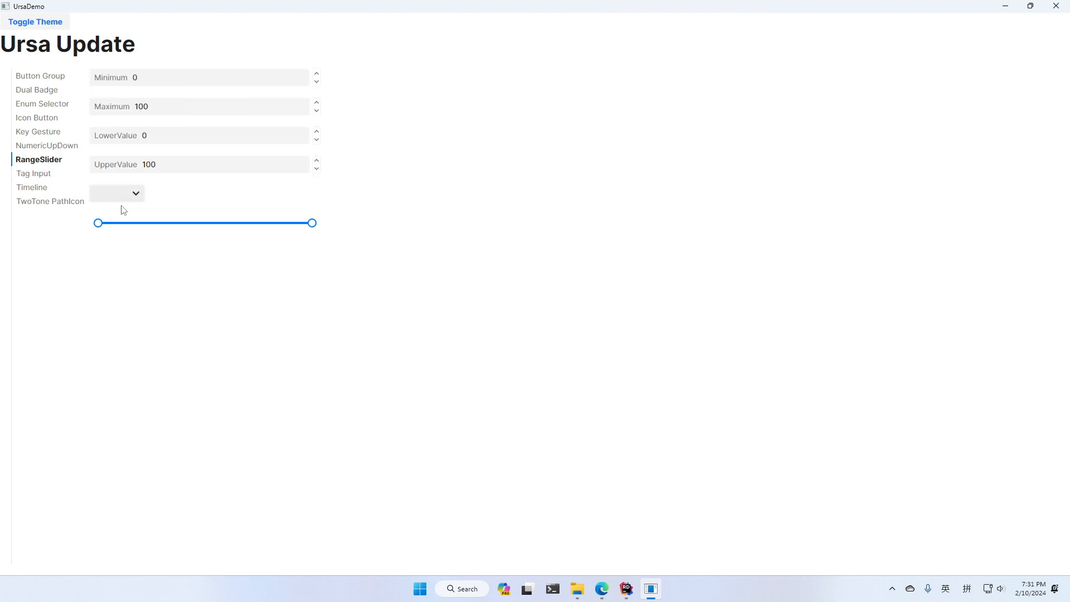
pyautogui.moveTo(143, 225)
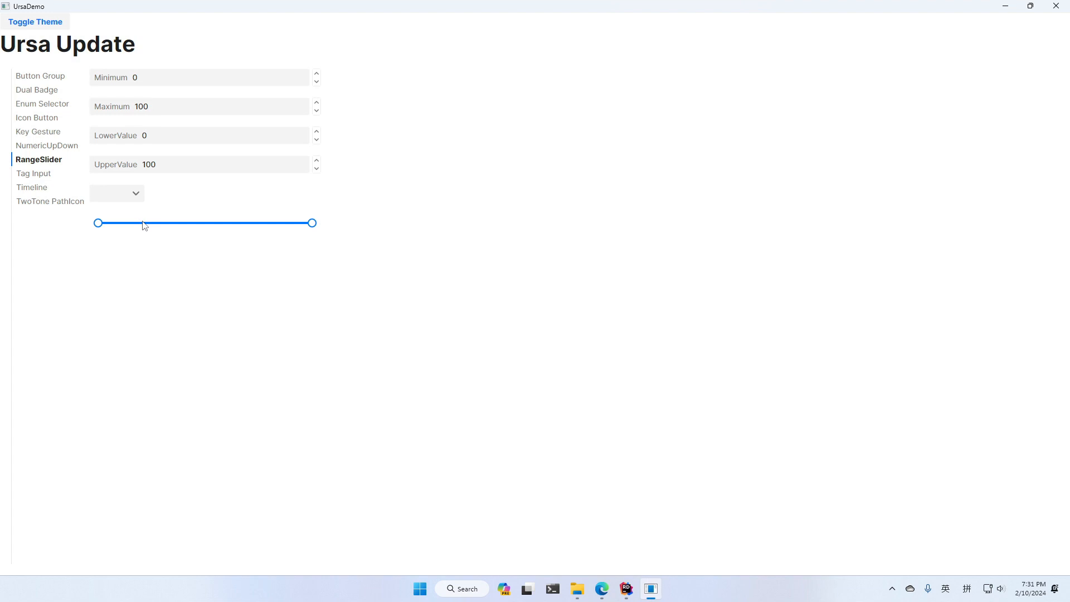
pyautogui.moveTo(98, 223); pyautogui.dragTo(137, 223)
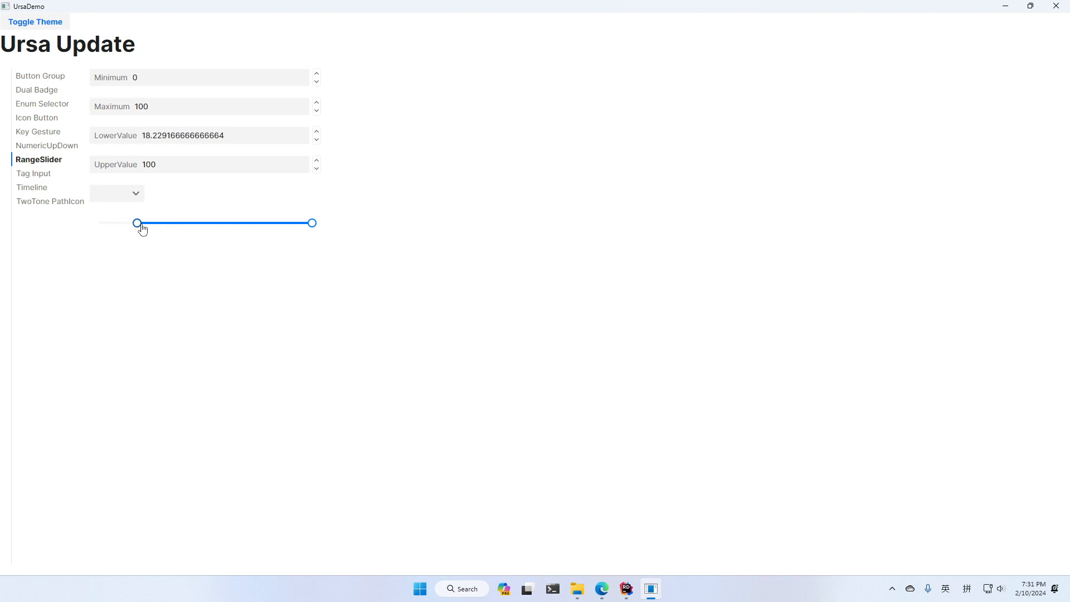
pyautogui.moveTo(137, 223); pyautogui.dragTo(117, 223)
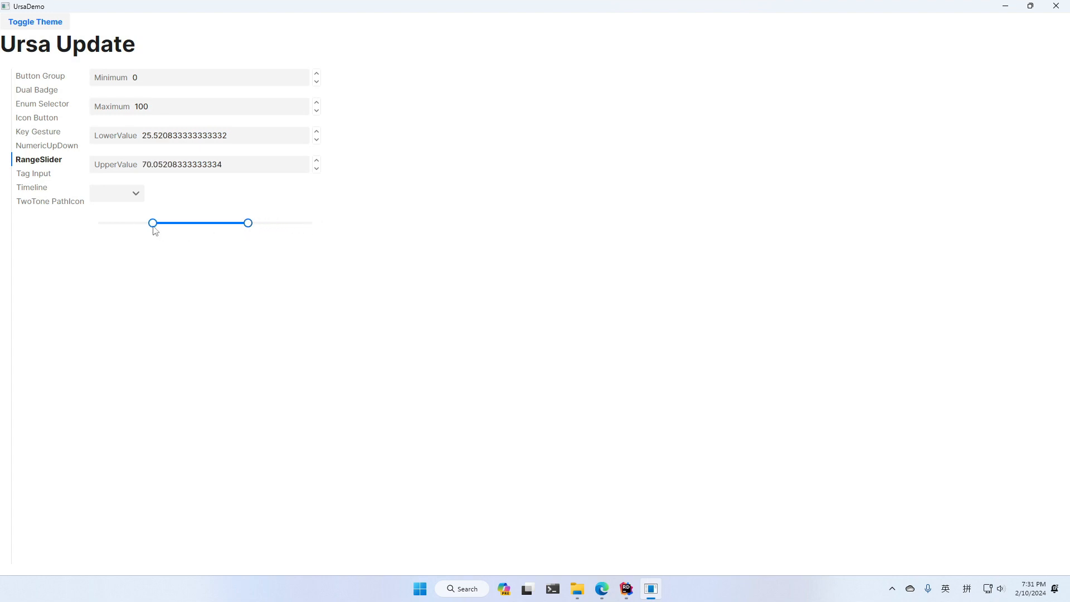
pyautogui.moveTo(248, 223); pyautogui.dragTo(204, 223)
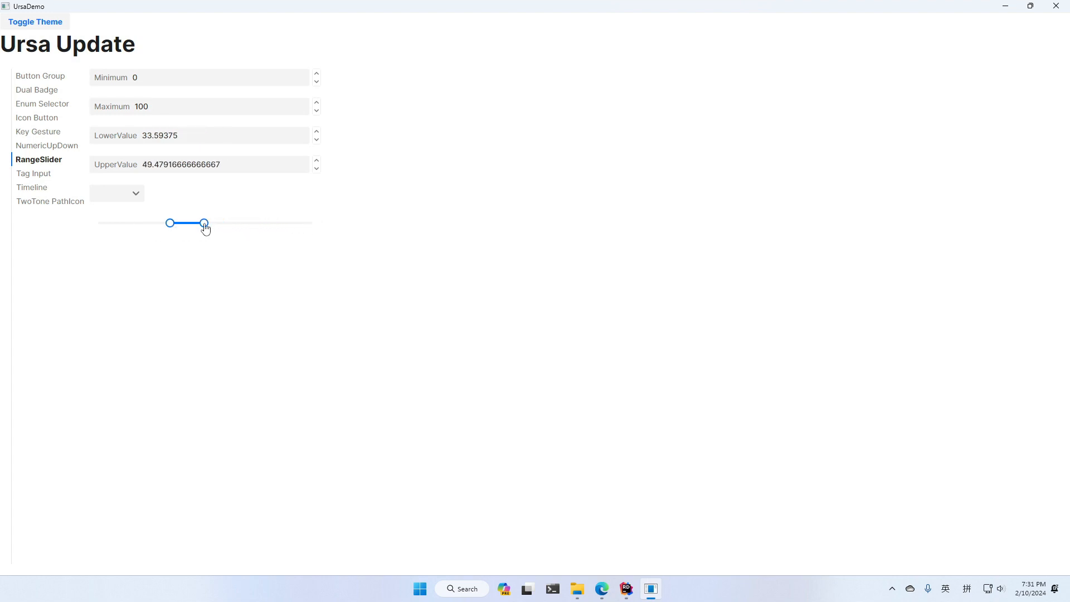
pyautogui.moveTo(203, 223); pyautogui.dragTo(312, 223)
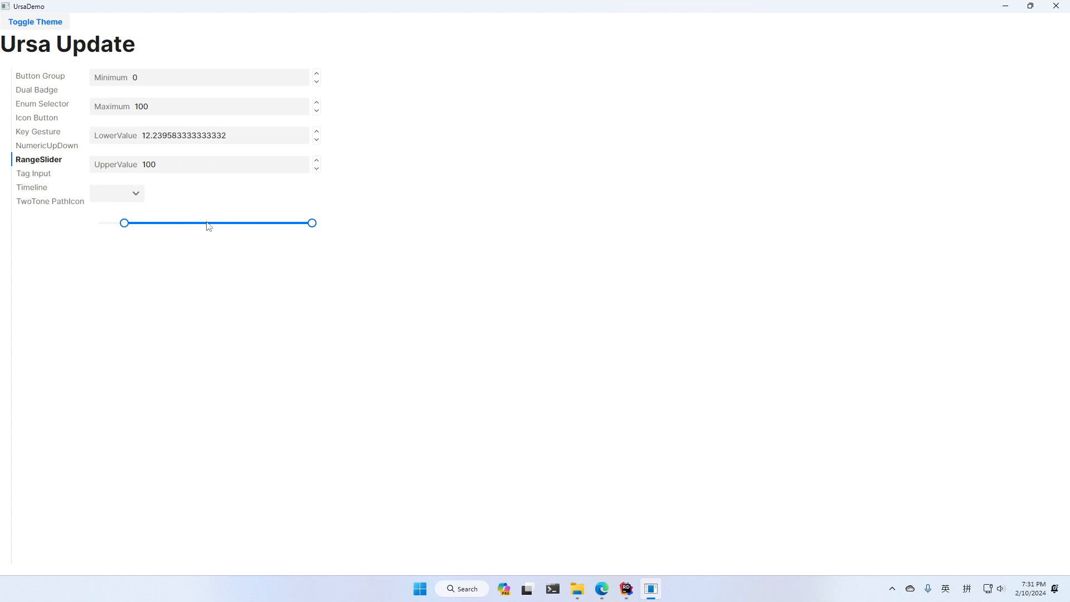
pyautogui.moveTo(207, 227)
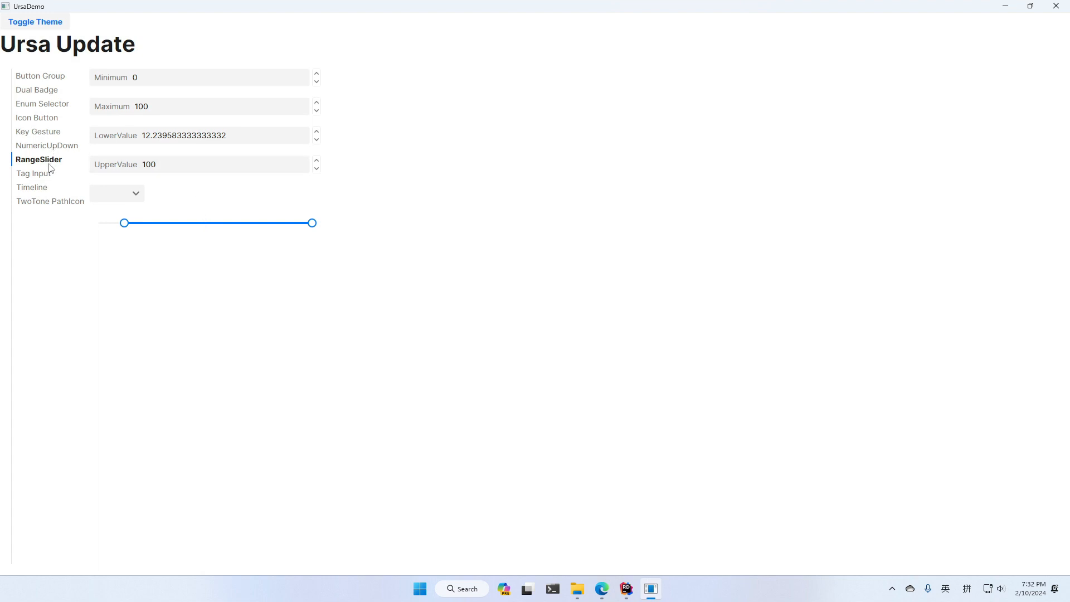
# Enter MAUI, Avalonia and WPF as tags in the Tag Input box
pyautogui.click(34, 173)
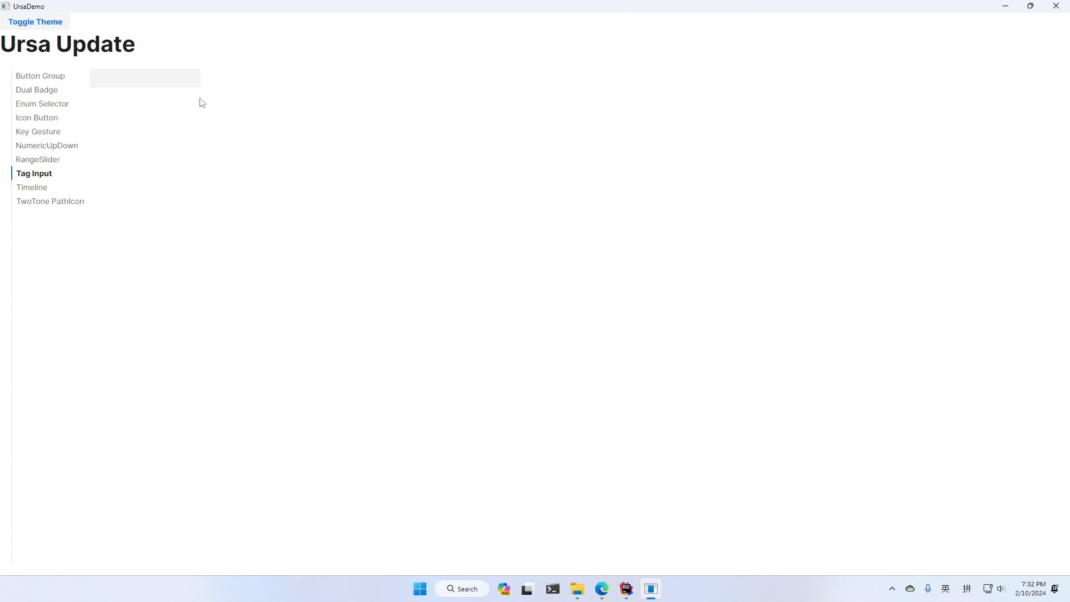
pyautogui.moveTo(177, 125)
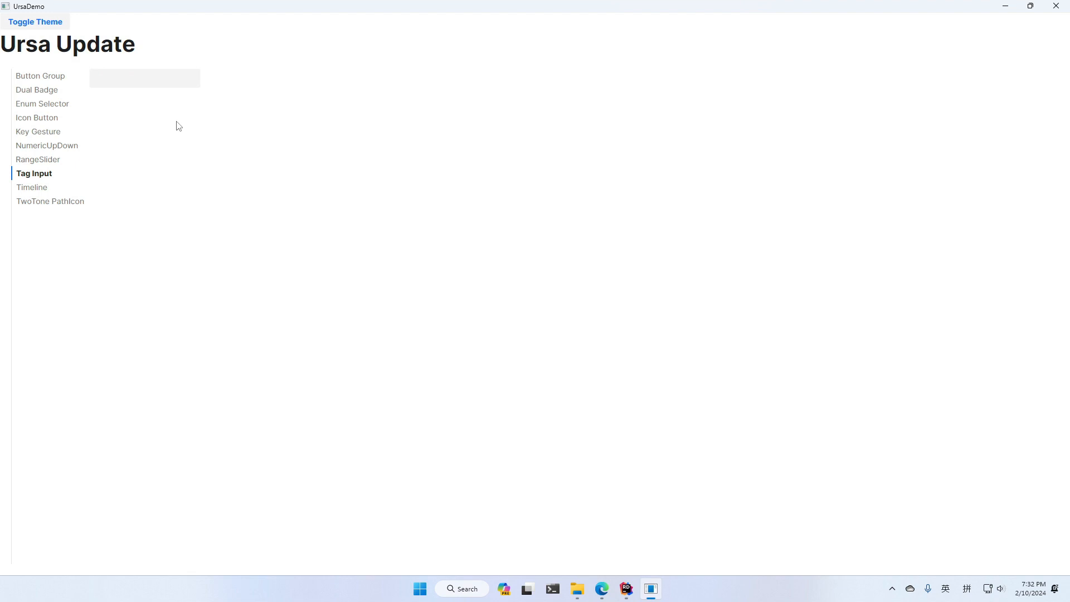
pyautogui.moveTo(153, 96)
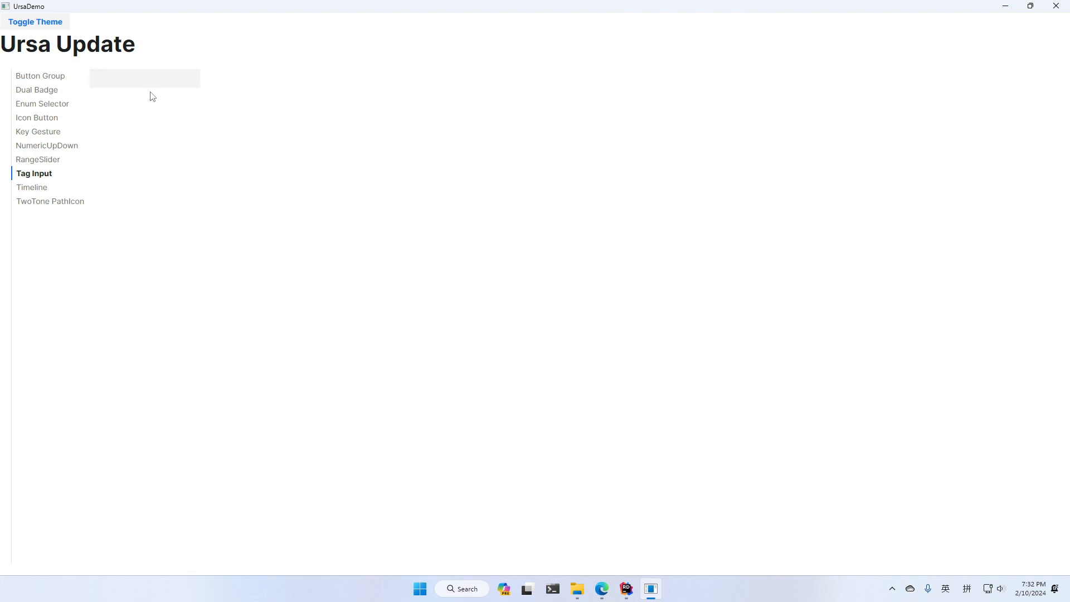
pyautogui.write('MAUI Avalonia WPF')
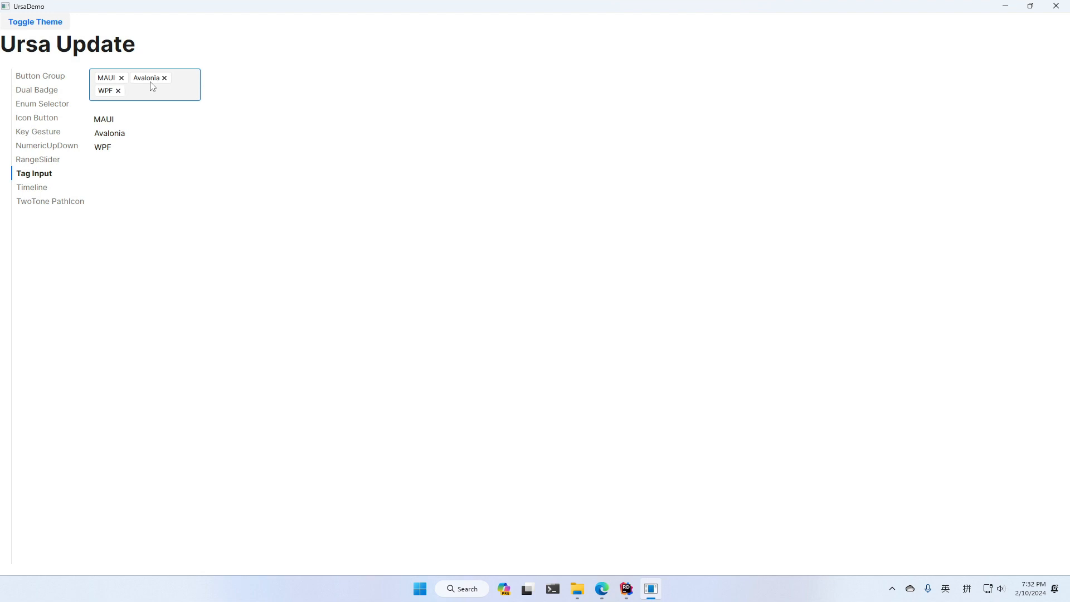
pyautogui.moveTo(38, 174)
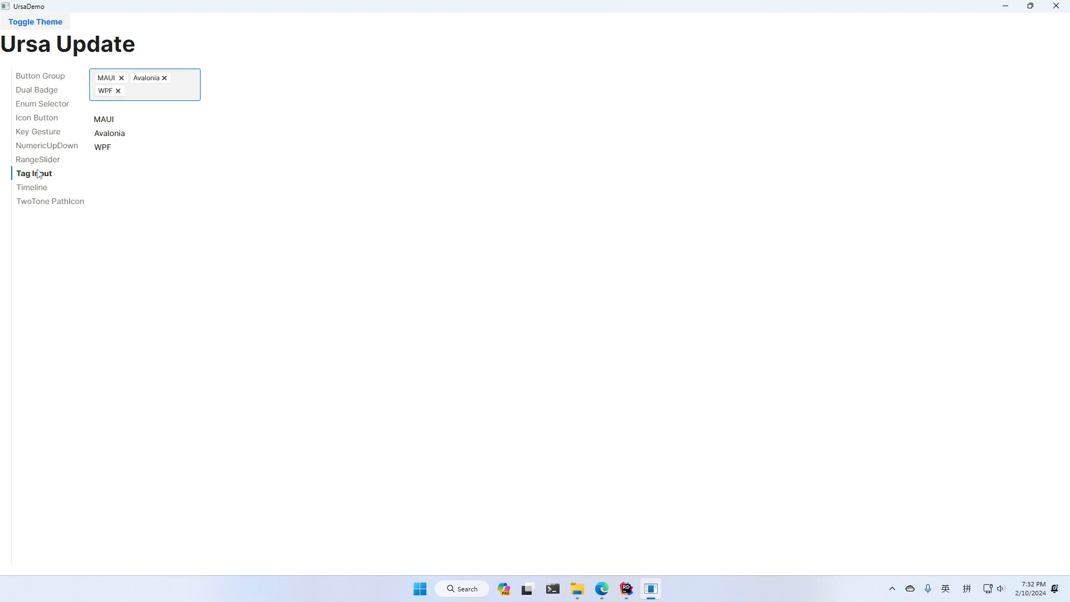
# Show the Timeline page with its three timestamped, status-labelled items
pyautogui.click(32, 187)
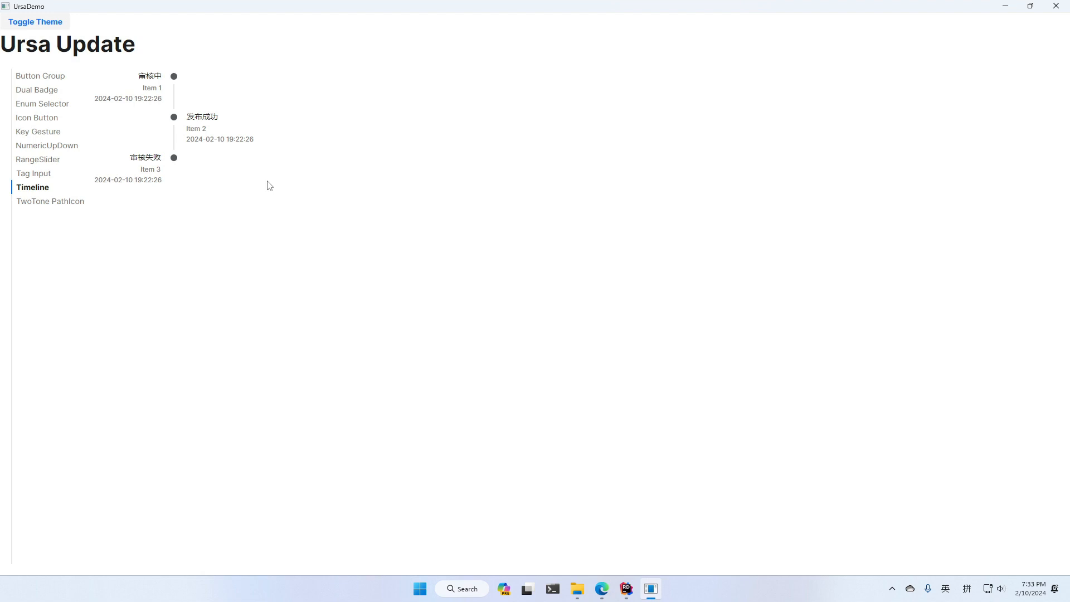
pyautogui.moveTo(99, 205)
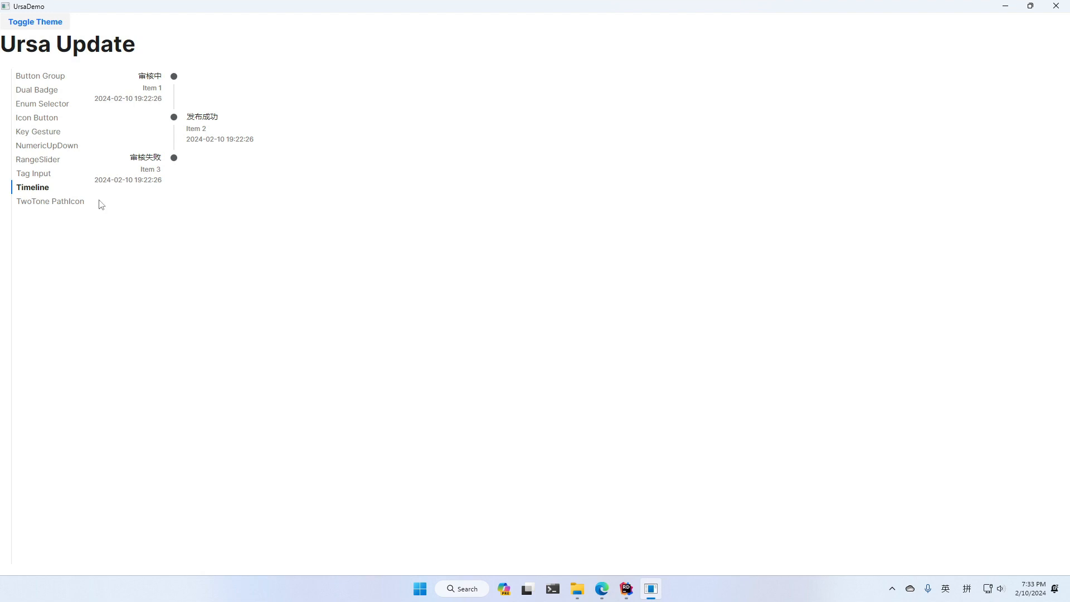